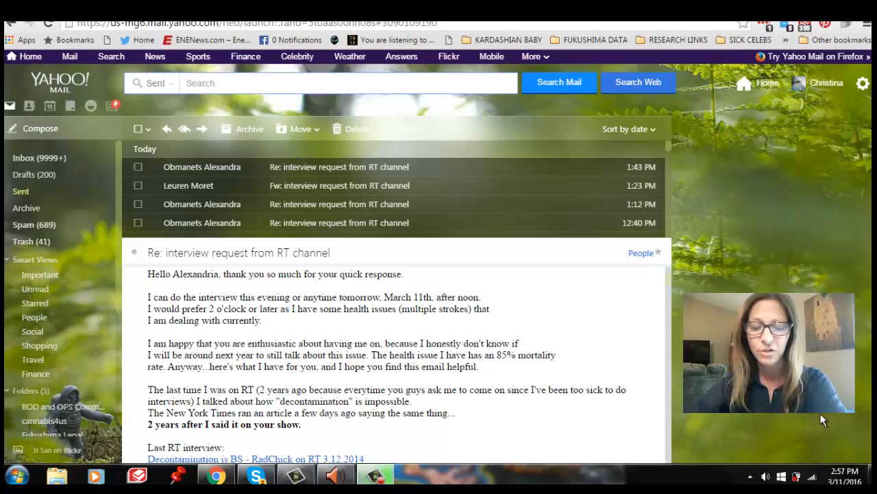
{"action": "mouse_move", "coordinate": [707, 478]}
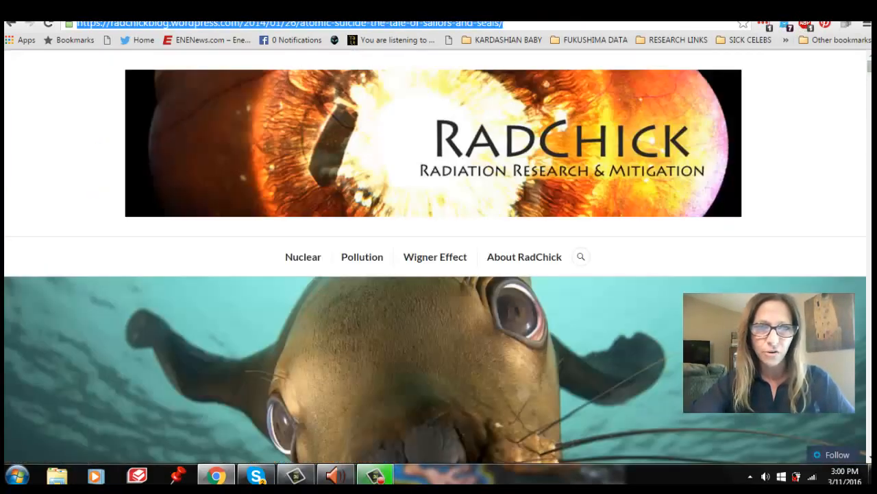
- Switch to the Nuke Professional post about Hillary Clinton's Fukushima emails
{"action": "left_click", "coordinate": [274, 23]}
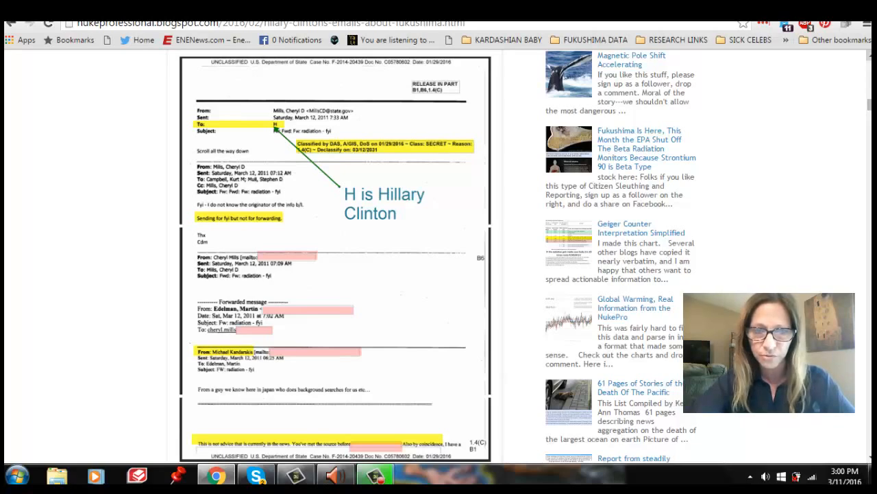
- Scroll up to the Nuke Professional post title and its chronology table
{"action": "scroll", "scroll_direction": "up", "scroll_amount": 3}
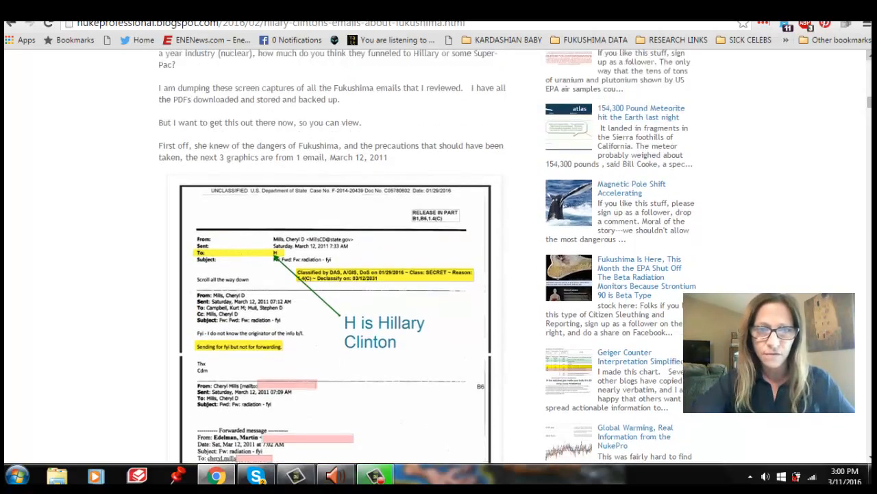
{"action": "scroll", "scroll_direction": "up", "scroll_amount": 3}
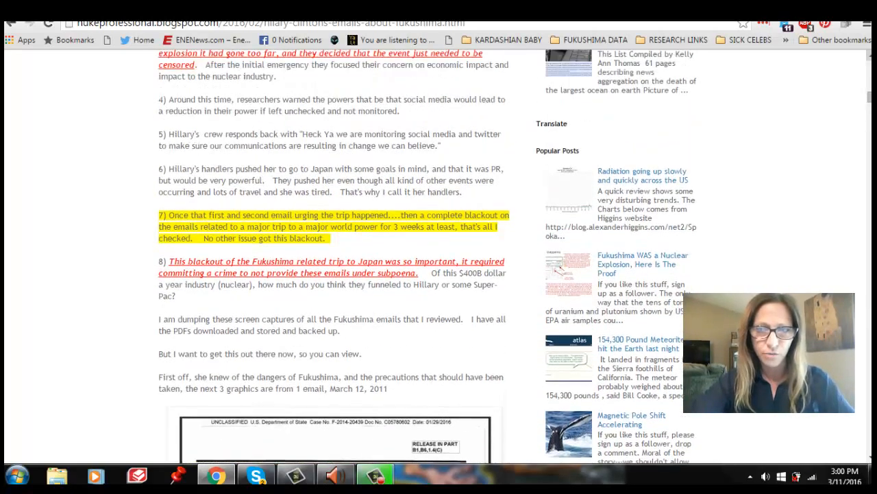
{"action": "scroll", "scroll_direction": "up", "scroll_amount": 3}
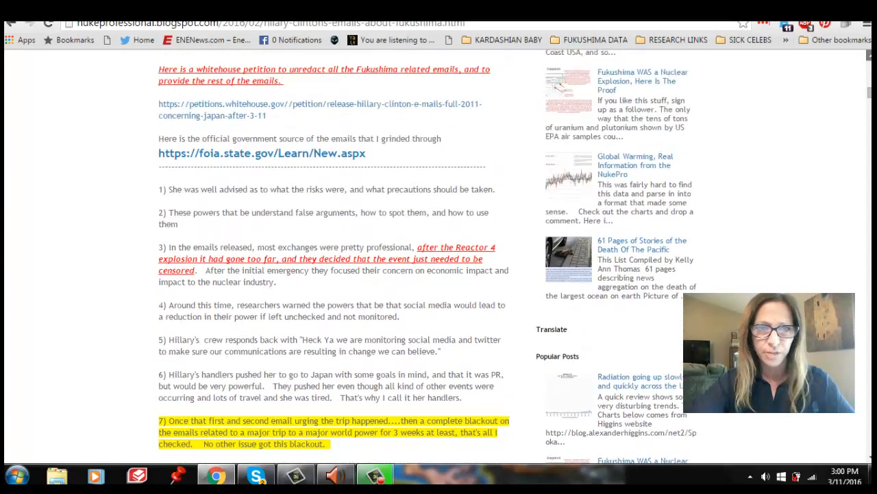
{"action": "scroll", "scroll_direction": "up", "scroll_amount": 3}
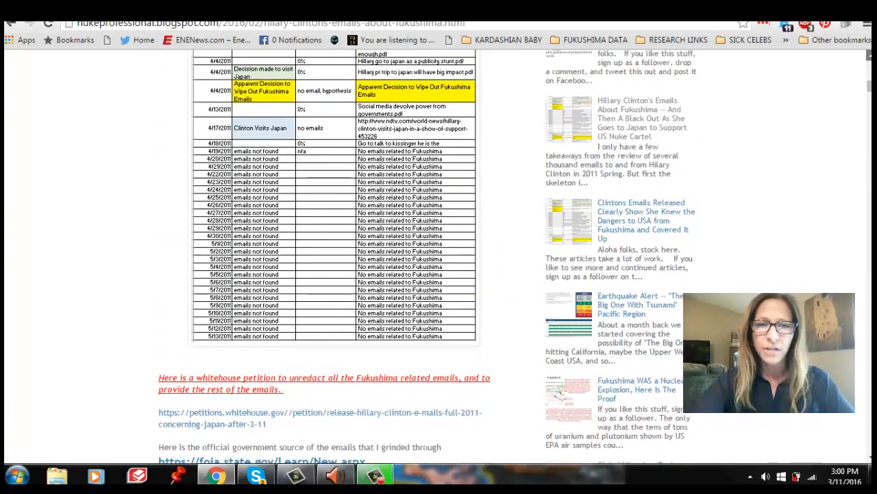
{"action": "scroll", "scroll_direction": "up", "scroll_amount": 3}
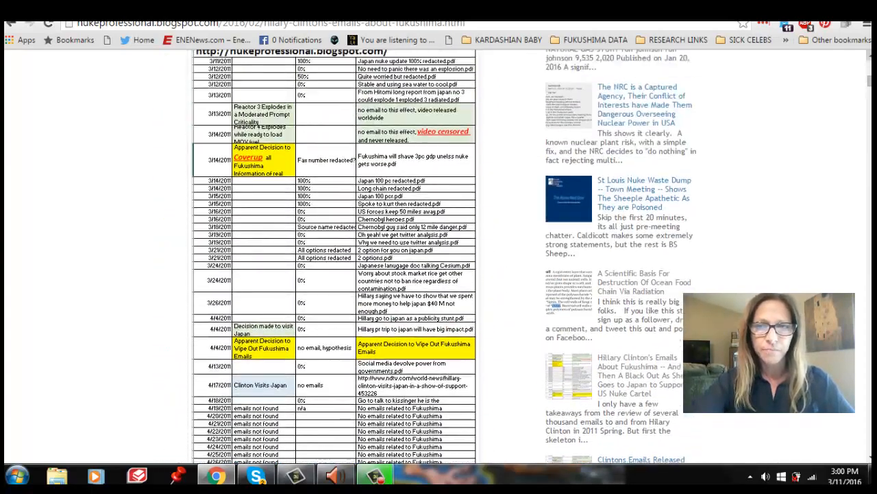
{"action": "scroll", "scroll_direction": "up", "scroll_amount": 3}
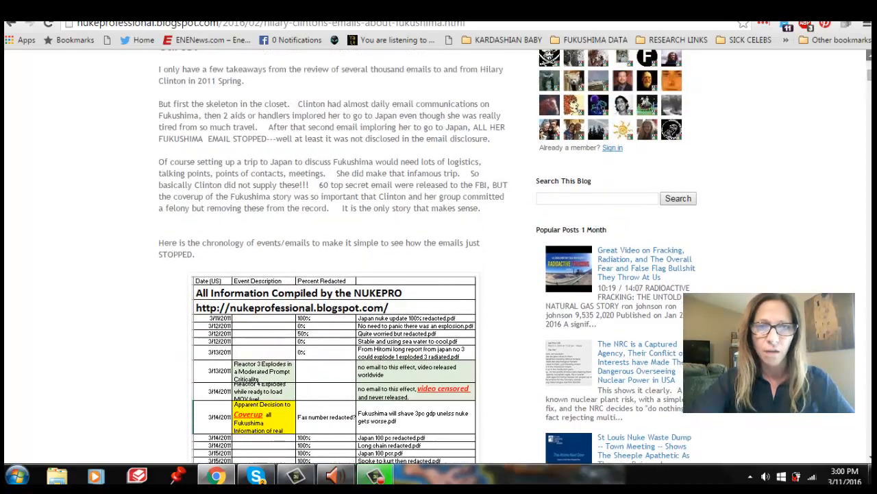
{"action": "scroll", "scroll_direction": "up", "scroll_amount": 3}
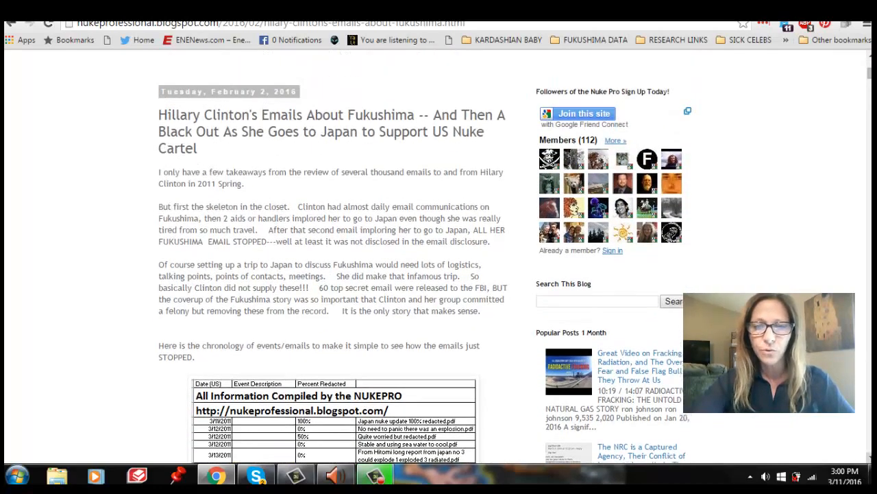
{"action": "scroll", "scroll_direction": "down", "scroll_amount": 3}
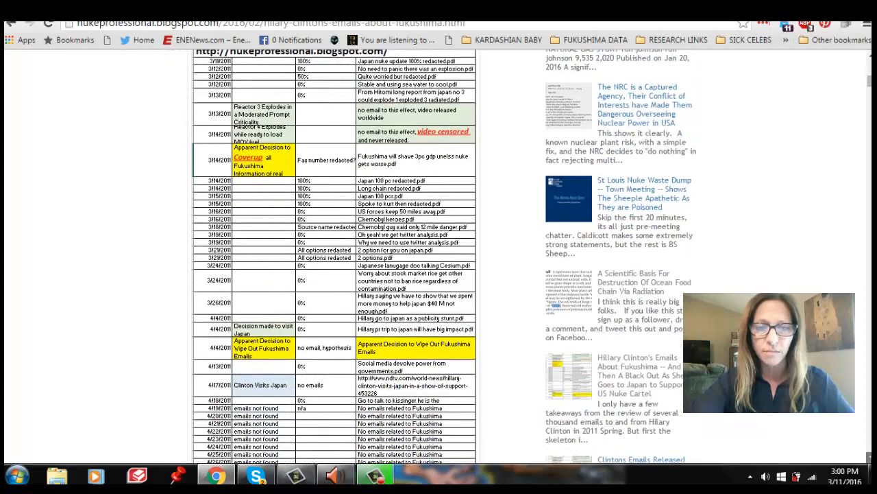
{"action": "scroll", "scroll_direction": "up", "scroll_amount": 3}
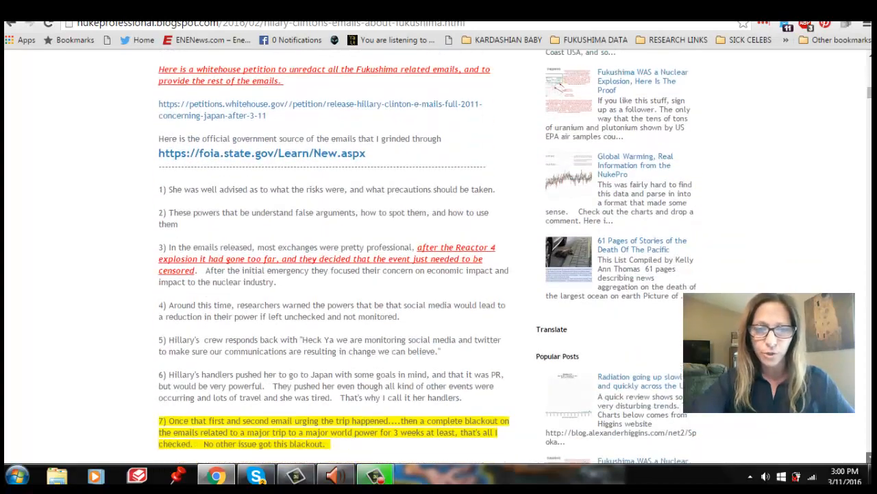
- Scroll down past the numbered findings to the second scanned email about radiation leaks
{"action": "scroll", "scroll_direction": "down", "scroll_amount": 3}
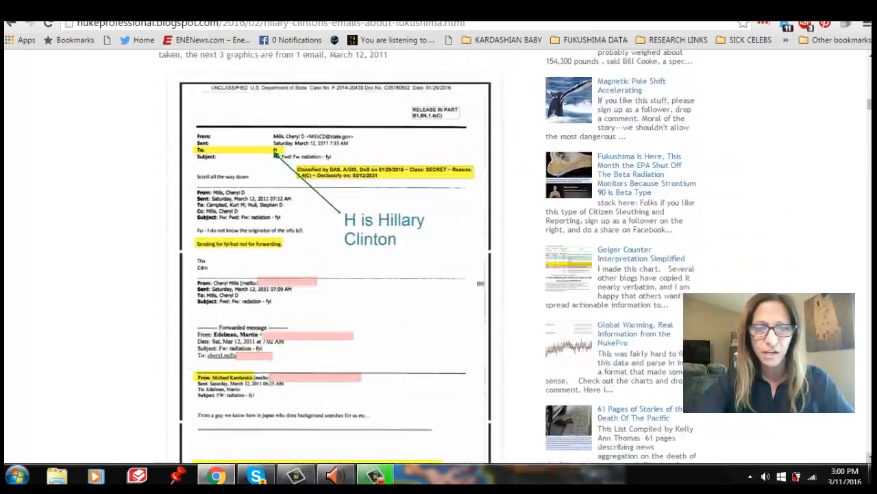
{"action": "scroll", "scroll_direction": "down", "scroll_amount": 3}
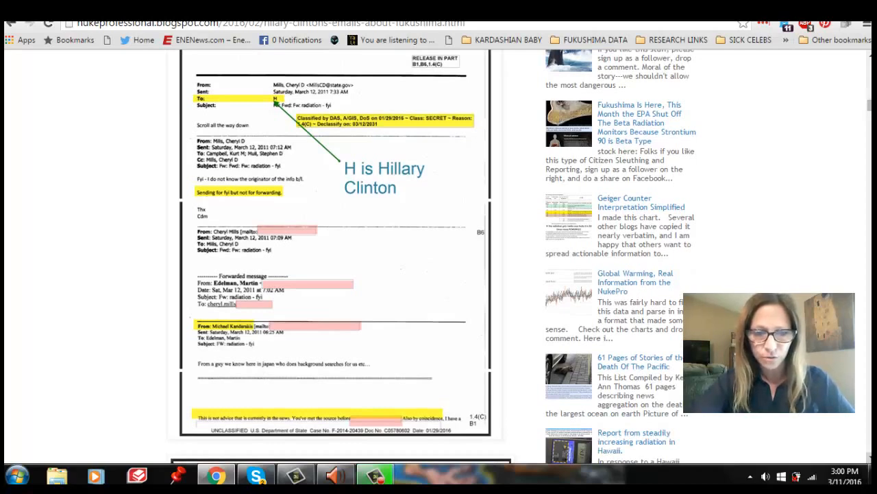
{"action": "scroll", "scroll_direction": "down", "scroll_amount": 3}
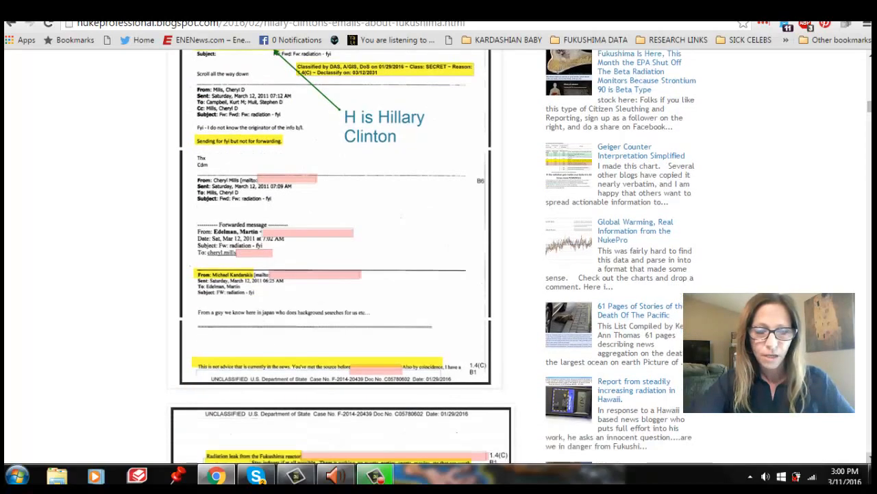
{"action": "scroll", "scroll_direction": "down", "scroll_amount": 3}
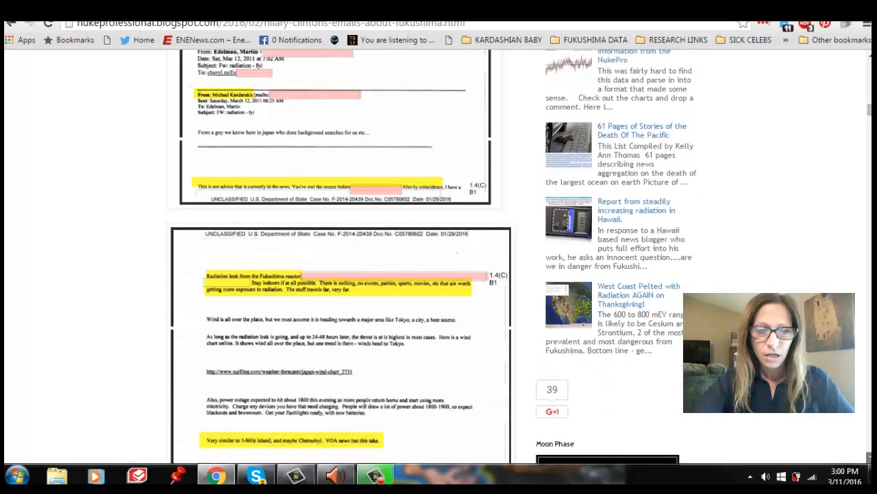
{"action": "scroll", "scroll_direction": "down", "scroll_amount": 3}
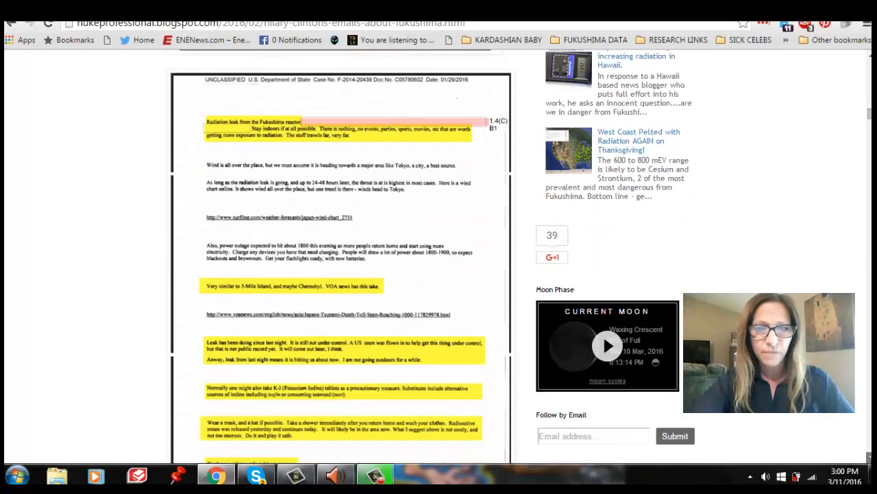
{"action": "scroll", "scroll_direction": "down", "scroll_amount": 3}
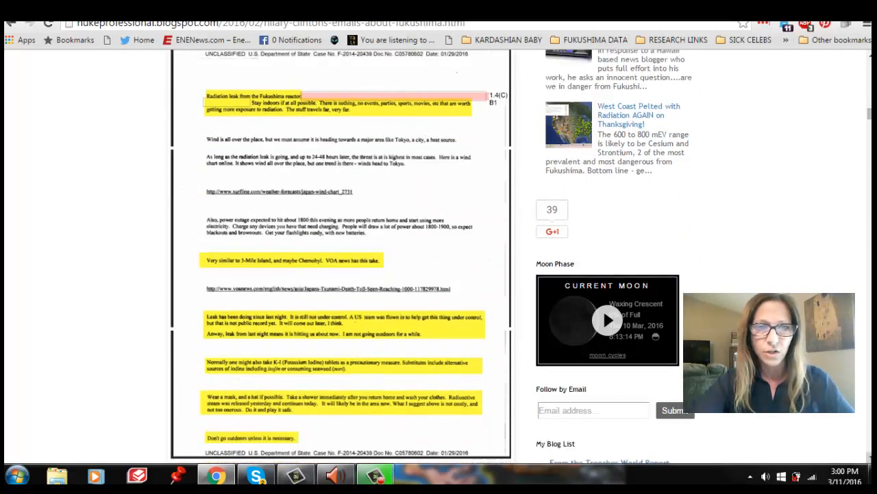
{"action": "scroll", "scroll_direction": "down", "scroll_amount": 3}
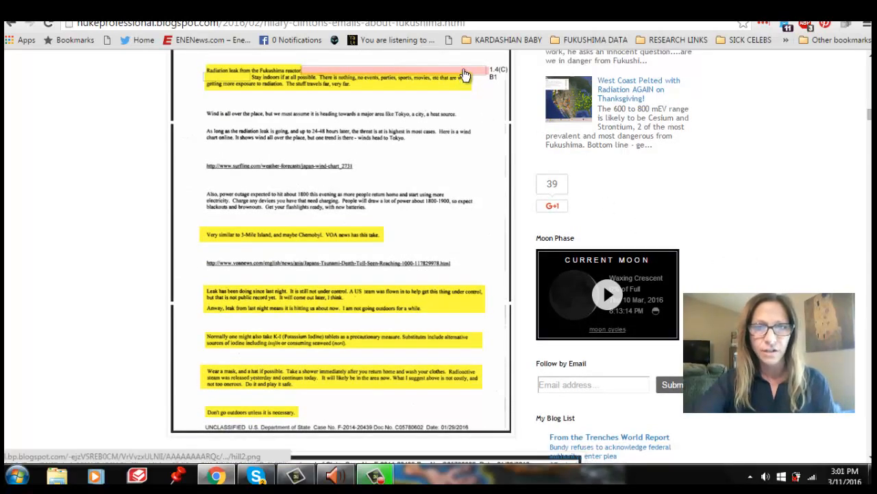
{"action": "mouse_move", "coordinate": [477, 78]}
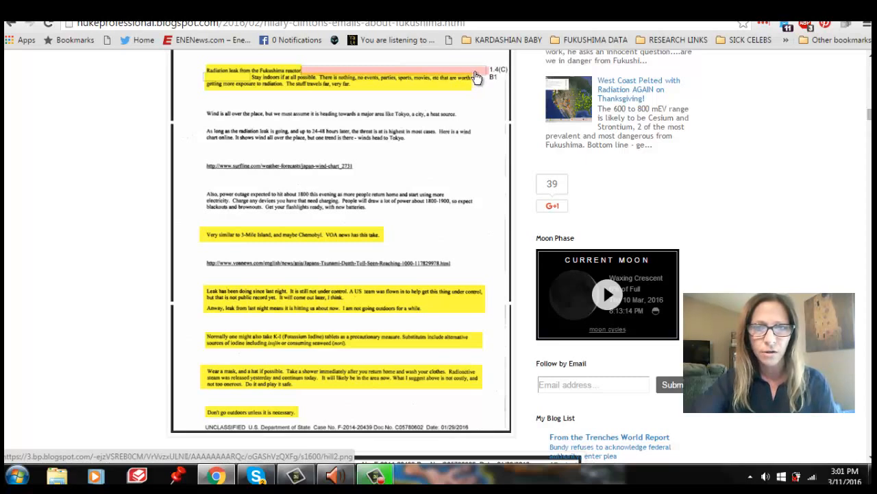
{"action": "mouse_move", "coordinate": [387, 90]}
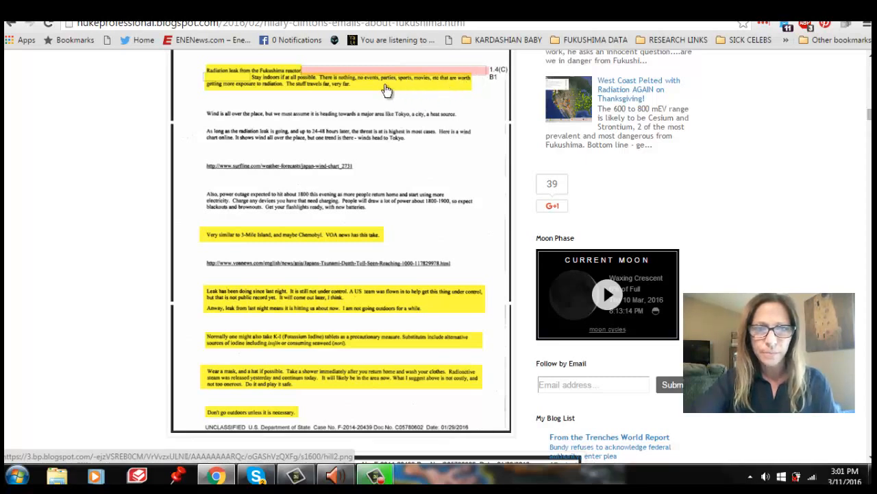
{"action": "mouse_move", "coordinate": [355, 91]}
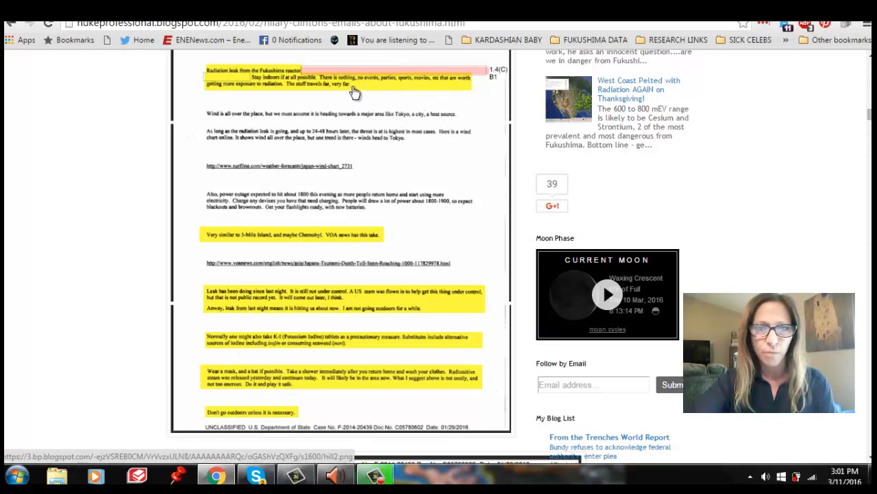
{"action": "mouse_move", "coordinate": [396, 88]}
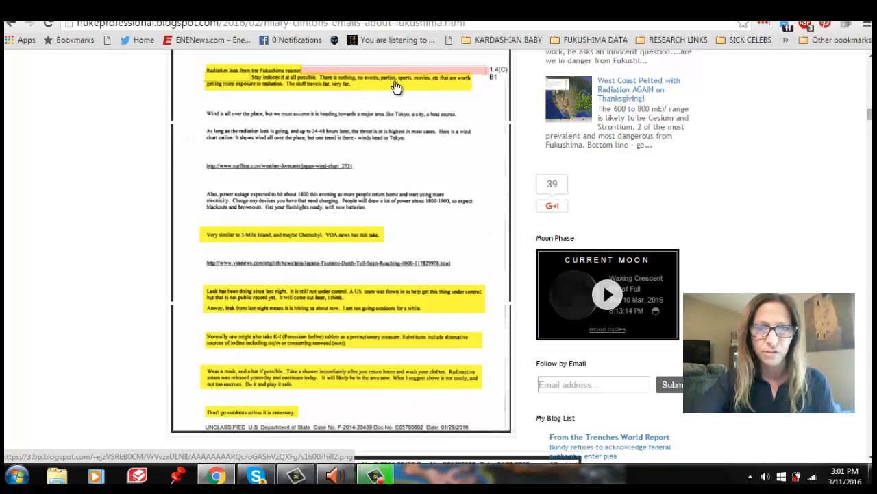
{"action": "mouse_move", "coordinate": [316, 105]}
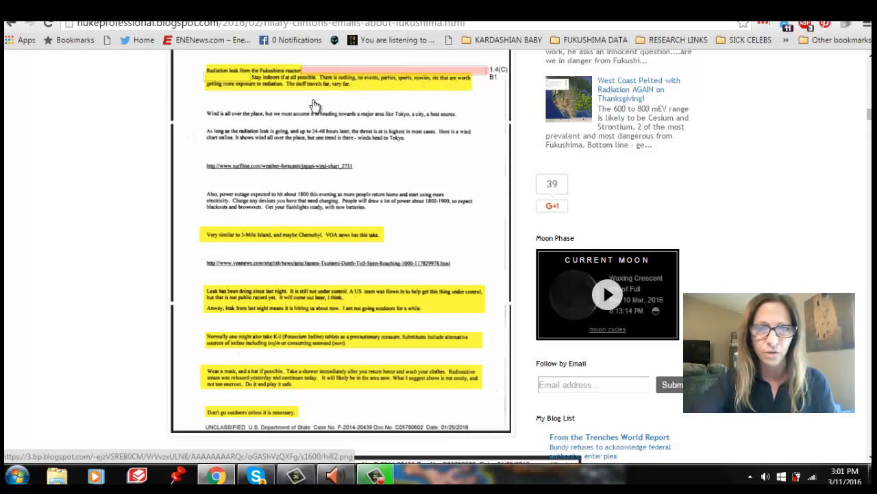
{"action": "mouse_move", "coordinate": [279, 92]}
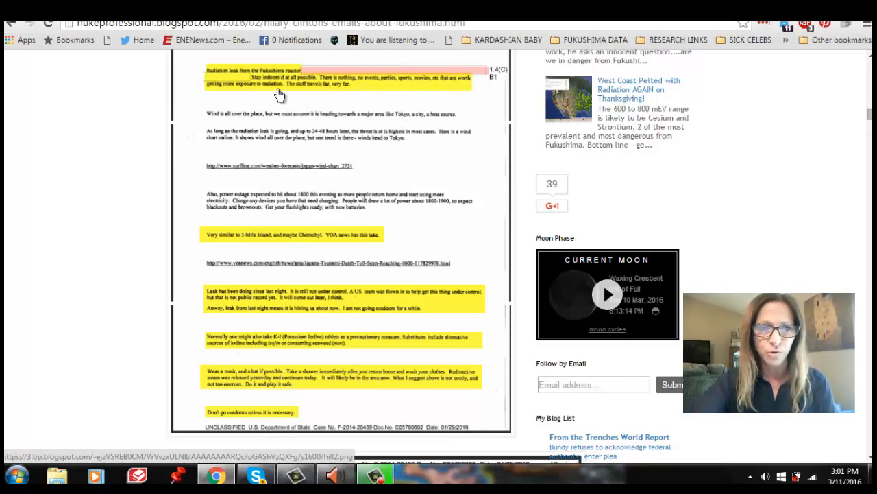
{"action": "mouse_move", "coordinate": [327, 89]}
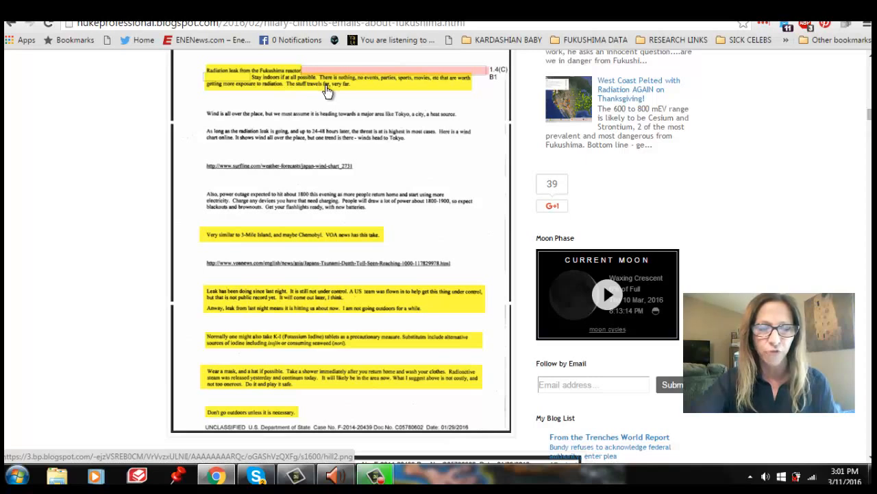
{"action": "mouse_move", "coordinate": [349, 91]}
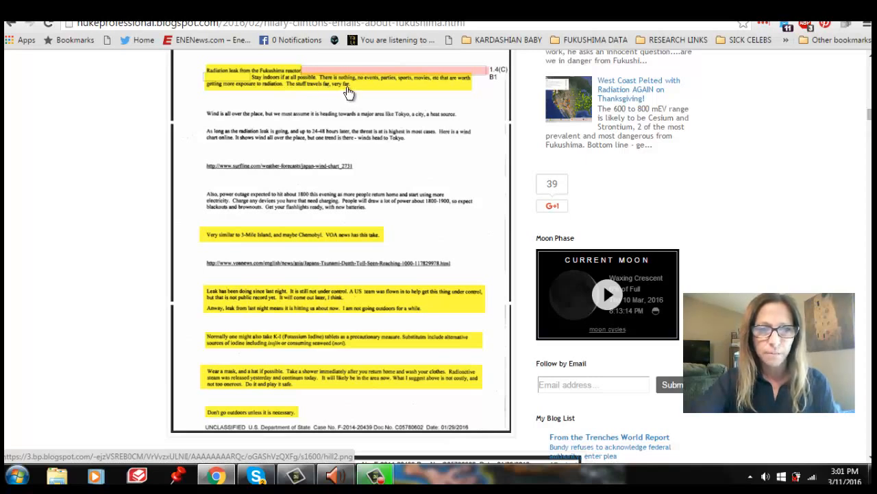
{"action": "mouse_move", "coordinate": [352, 181]}
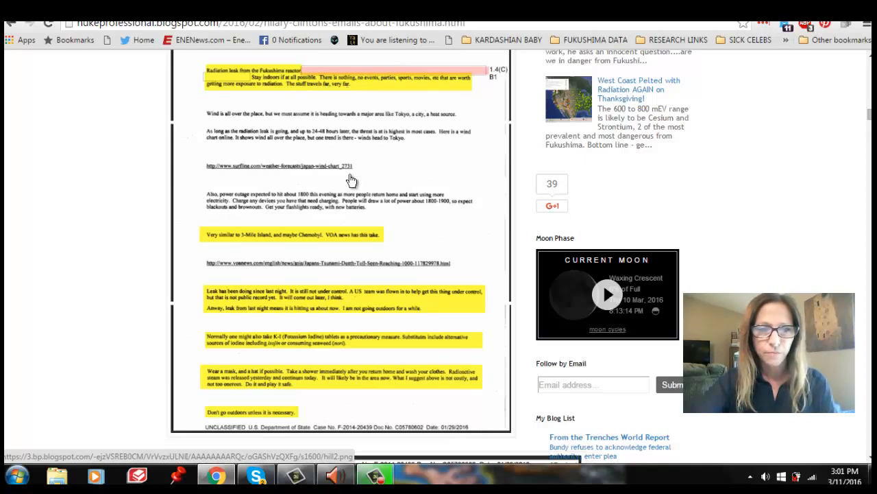
{"action": "mouse_move", "coordinate": [476, 337]}
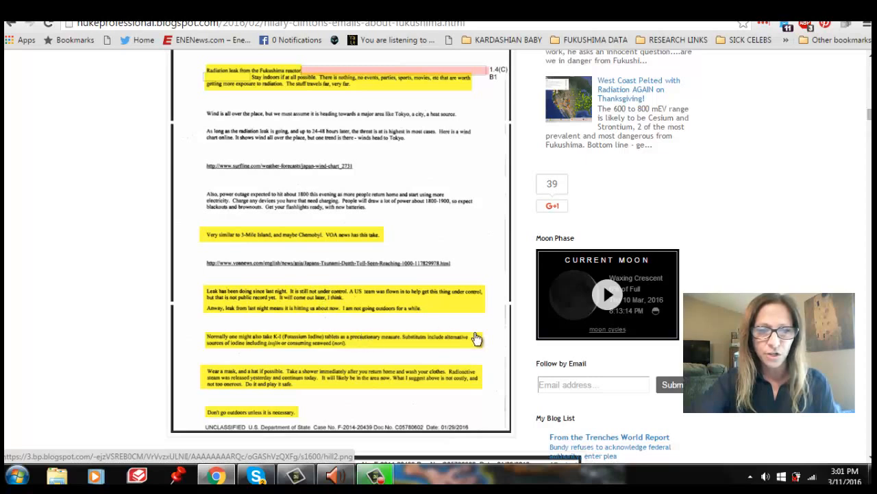
{"action": "mouse_move", "coordinate": [477, 338]}
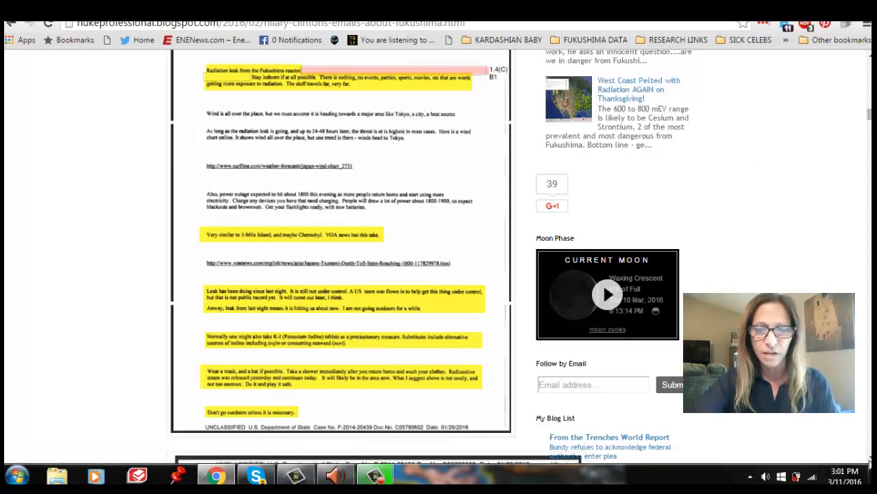
{"action": "scroll", "scroll_direction": "down", "scroll_amount": 3}
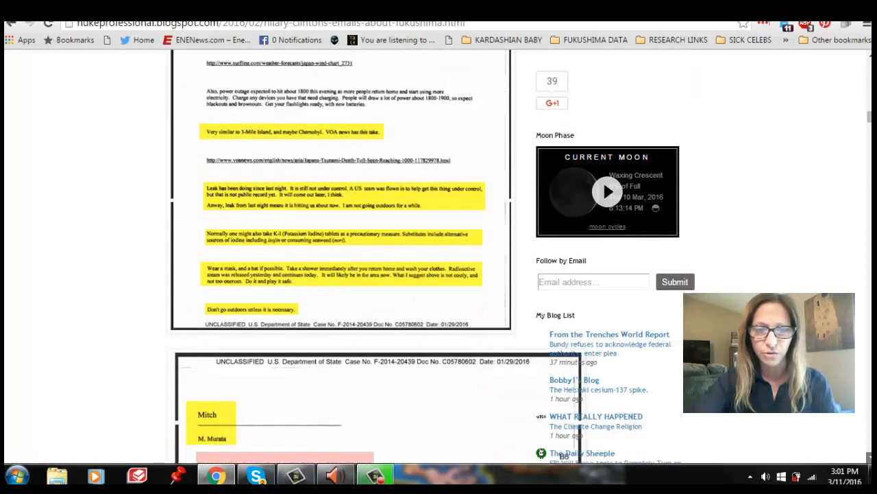
{"action": "scroll", "scroll_direction": "down", "scroll_amount": 3}
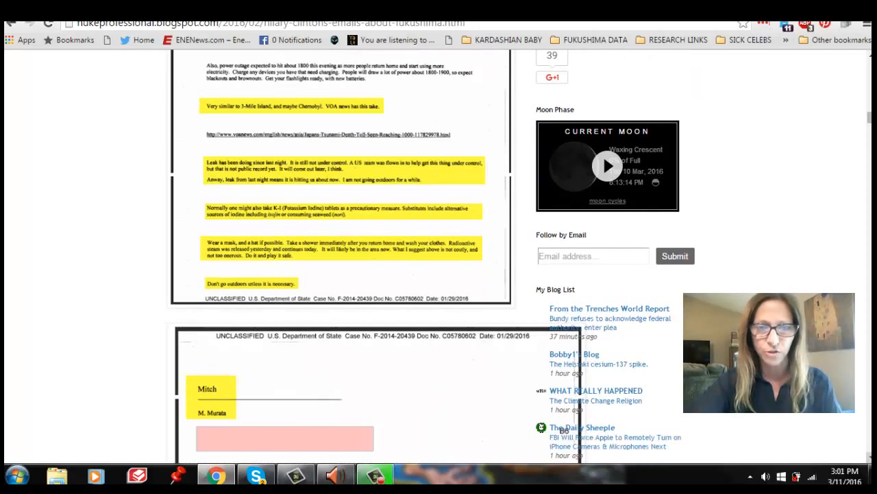
{"action": "scroll", "scroll_direction": "down", "scroll_amount": 3}
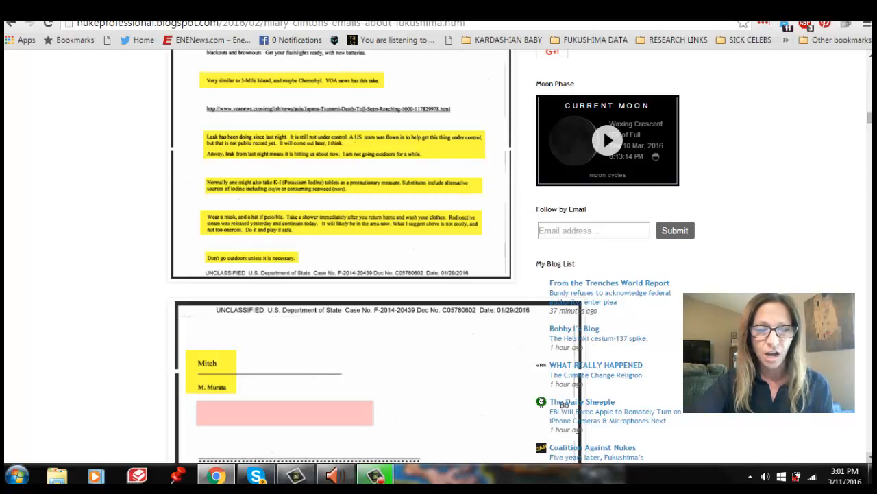
{"action": "scroll", "scroll_direction": "down", "scroll_amount": 3}
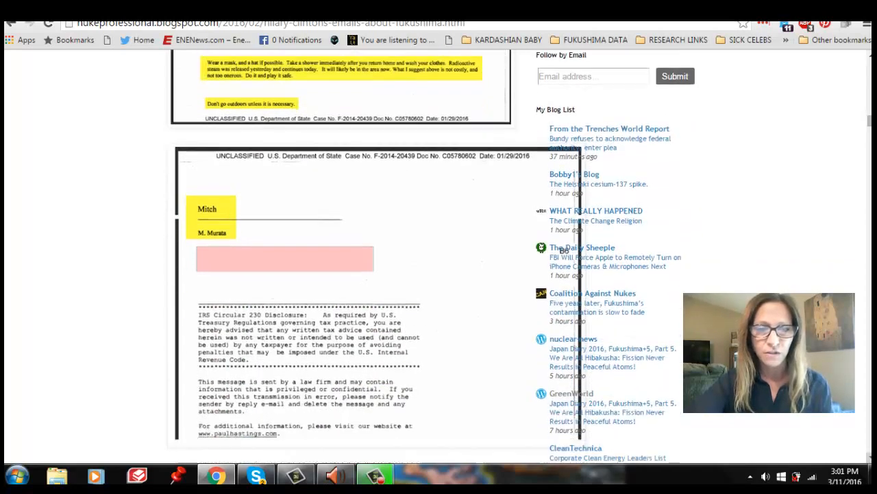
{"action": "scroll", "scroll_direction": "down", "scroll_amount": 3}
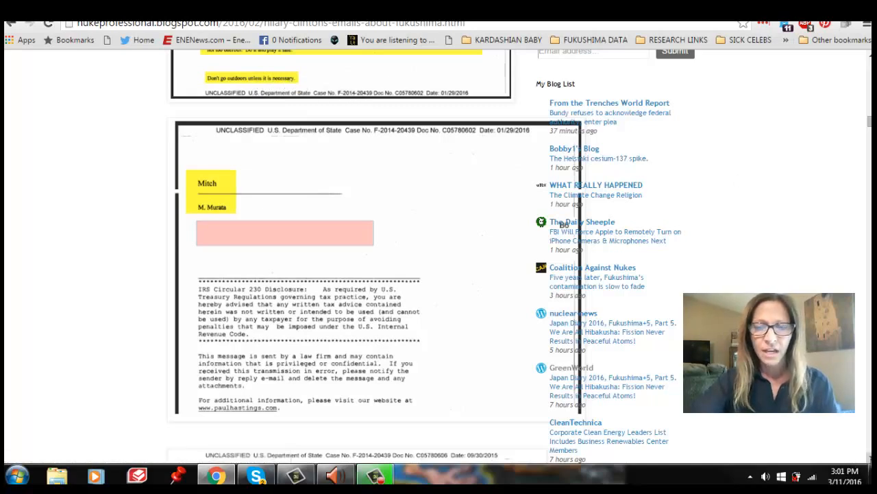
{"action": "scroll", "scroll_direction": "down", "scroll_amount": 3}
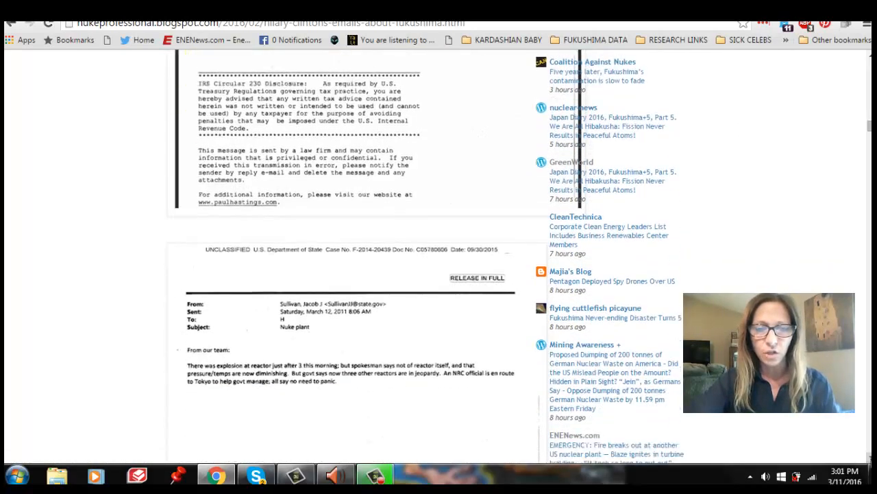
{"action": "scroll", "scroll_direction": "down", "scroll_amount": 3}
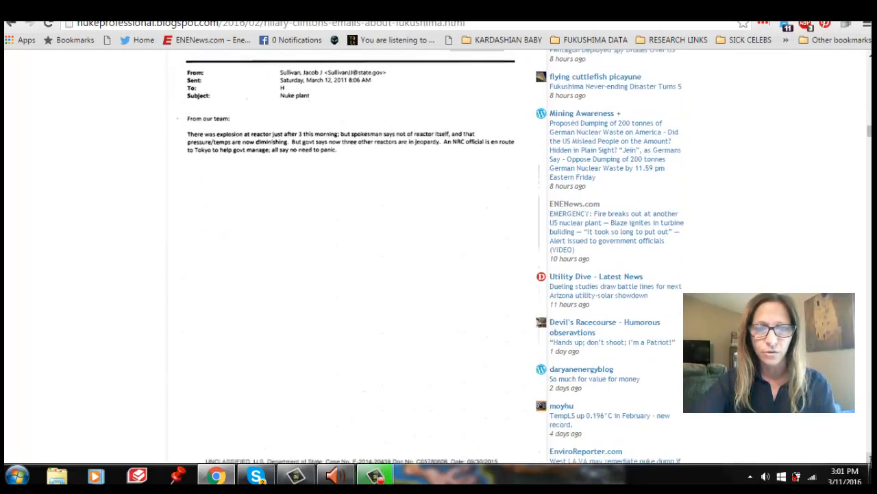
{"action": "scroll", "scroll_direction": "down", "scroll_amount": 3}
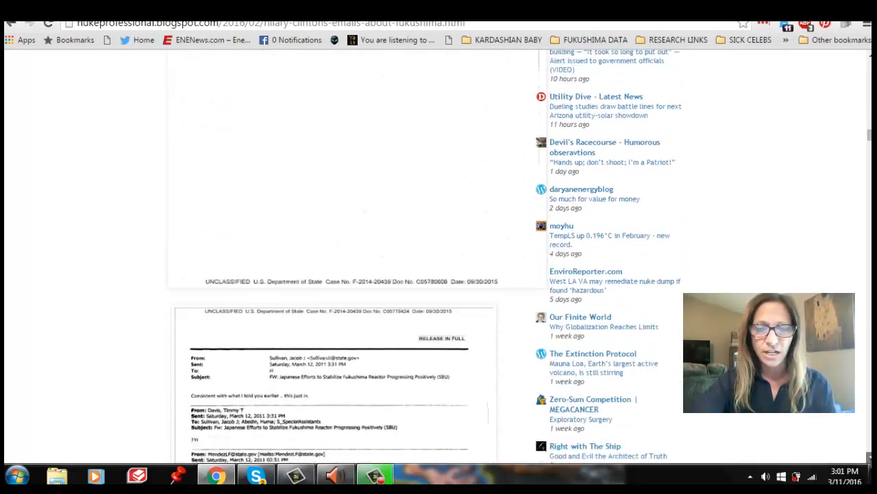
{"action": "scroll", "scroll_direction": "down", "scroll_amount": 3}
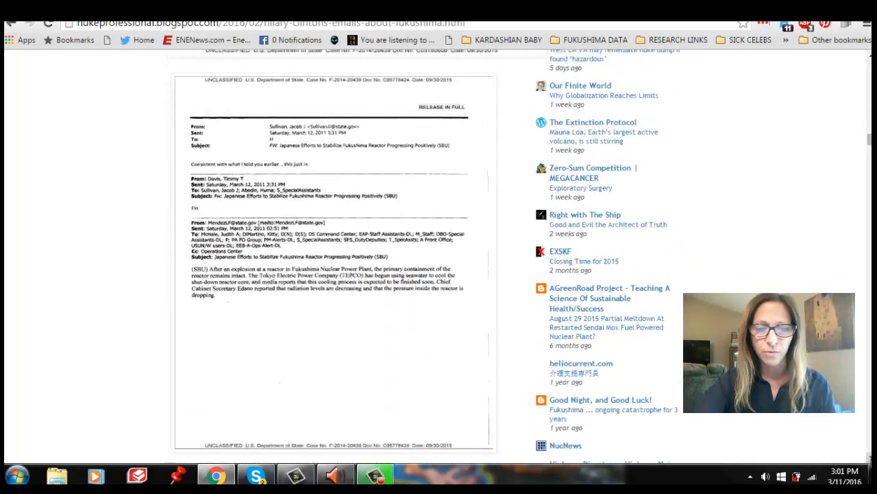
{"action": "scroll", "scroll_direction": "down", "scroll_amount": 3}
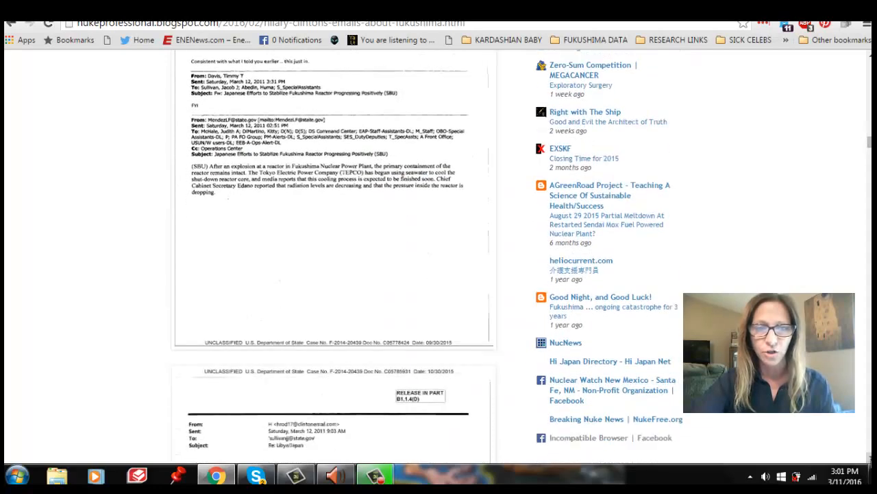
{"action": "scroll", "scroll_direction": "down", "scroll_amount": 3}
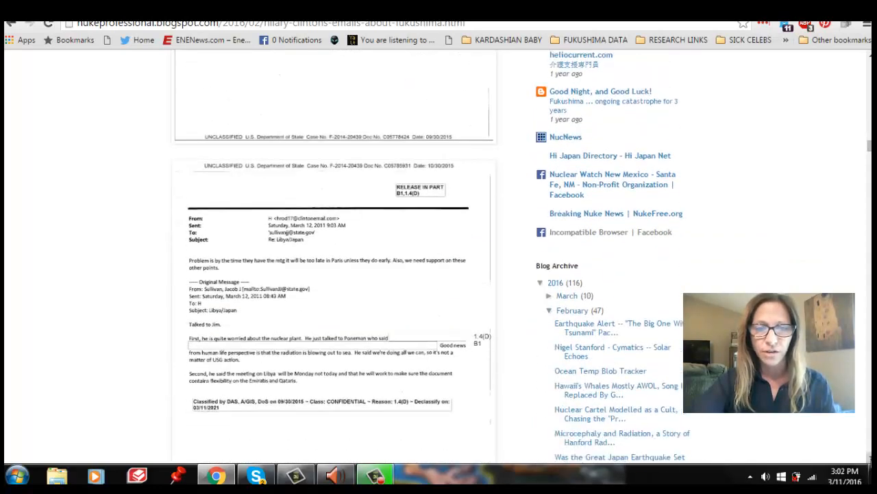
{"action": "scroll", "scroll_direction": "down", "scroll_amount": 3}
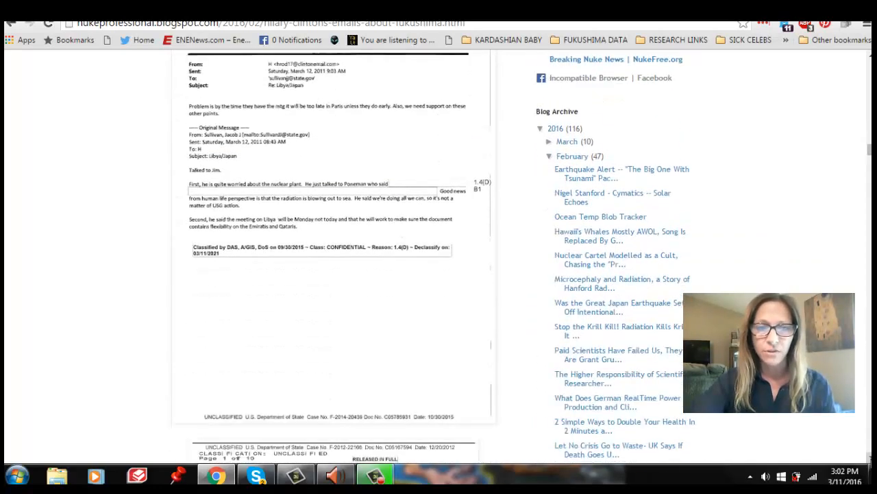
{"action": "scroll", "scroll_direction": "down", "scroll_amount": 3}
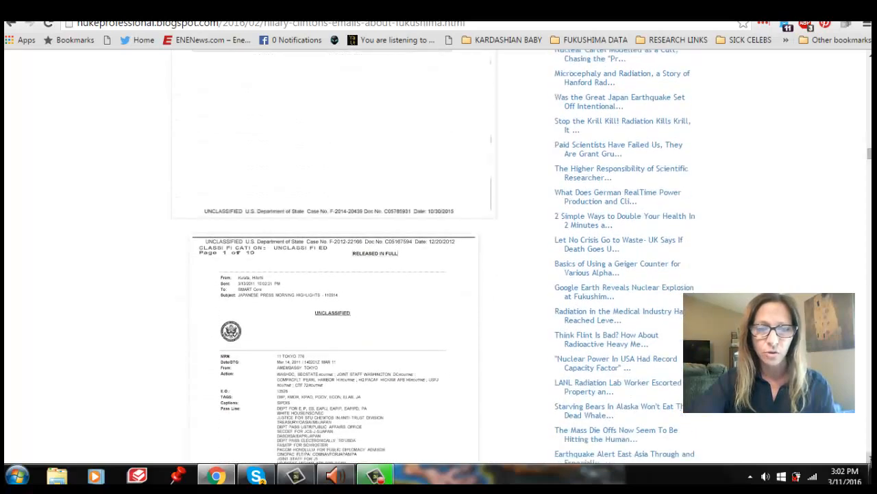
{"action": "scroll", "scroll_direction": "down", "scroll_amount": 3}
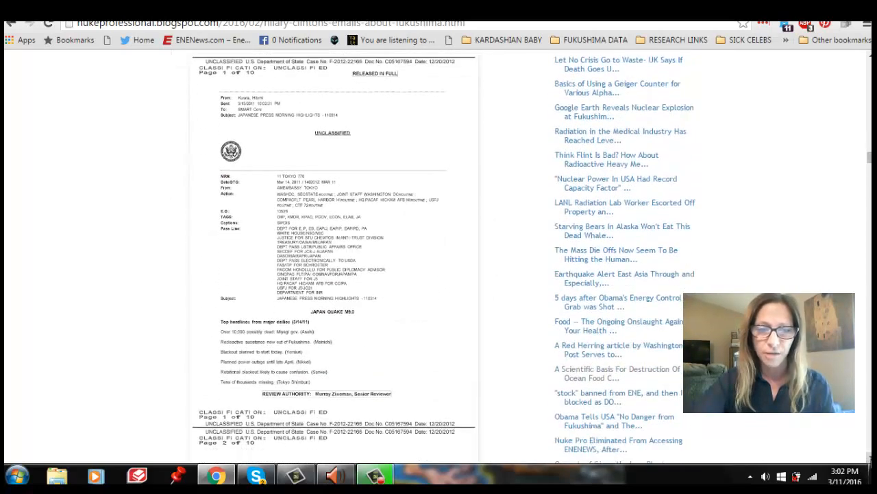
{"action": "scroll", "scroll_direction": "down", "scroll_amount": 3}
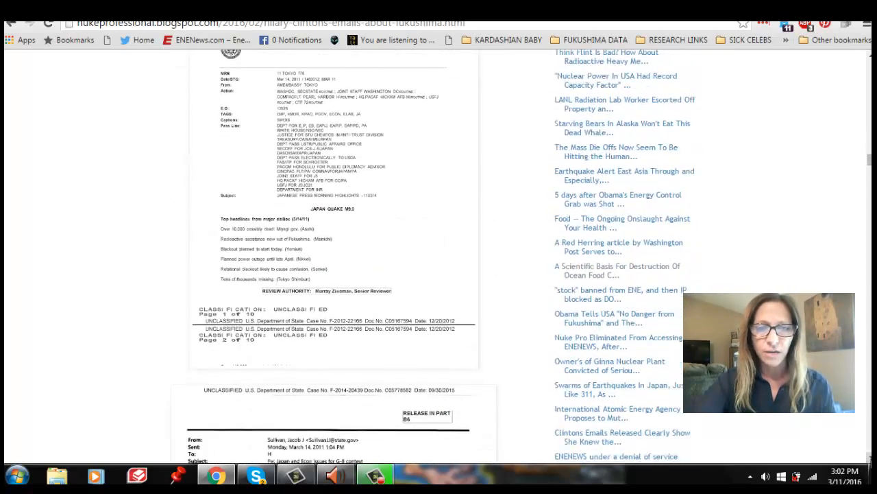
{"action": "scroll", "scroll_direction": "down", "scroll_amount": 3}
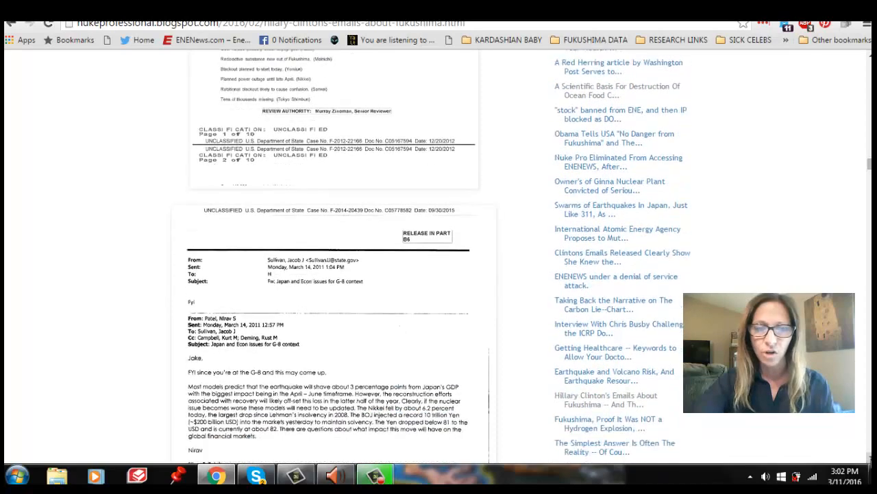
{"action": "scroll", "scroll_direction": "down", "scroll_amount": 3}
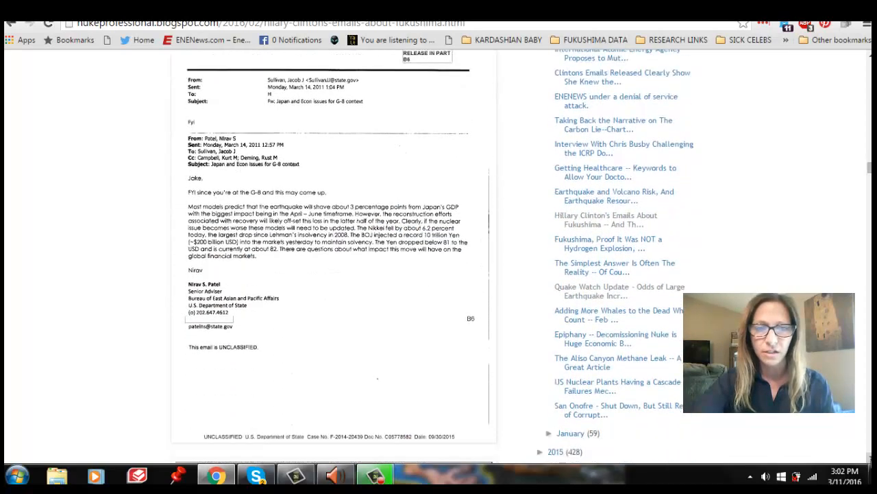
{"action": "scroll", "scroll_direction": "down", "scroll_amount": 3}
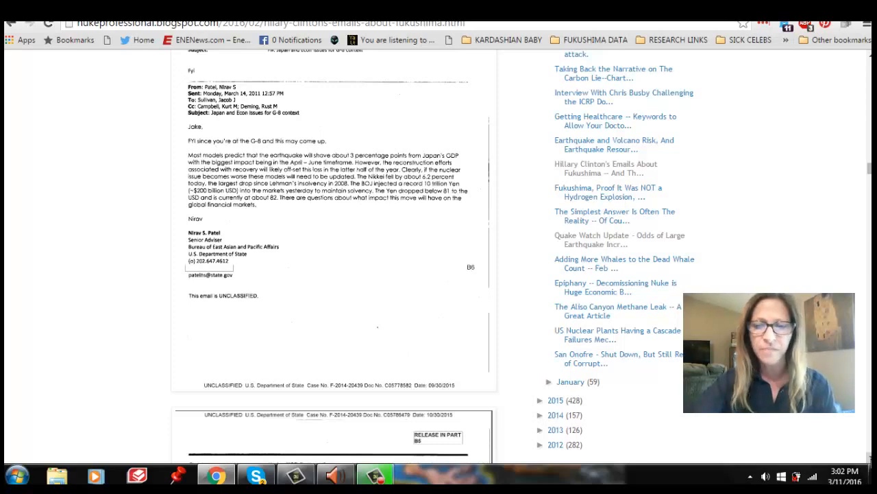
{"action": "scroll", "scroll_direction": "down", "scroll_amount": 3}
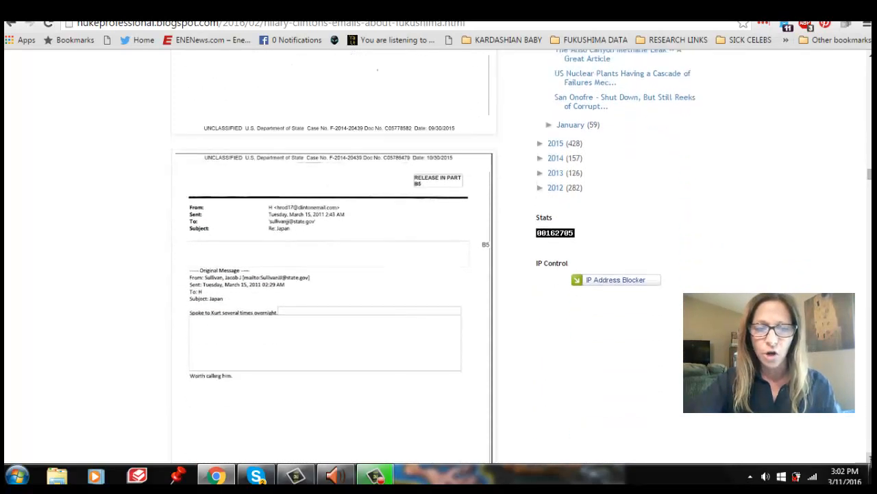
{"action": "scroll", "scroll_direction": "down", "scroll_amount": 3}
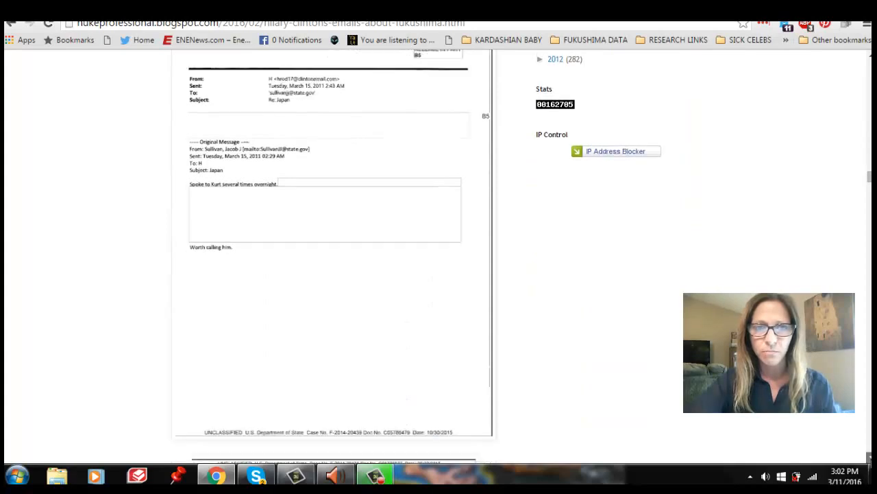
{"action": "scroll", "scroll_direction": "down", "scroll_amount": 3}
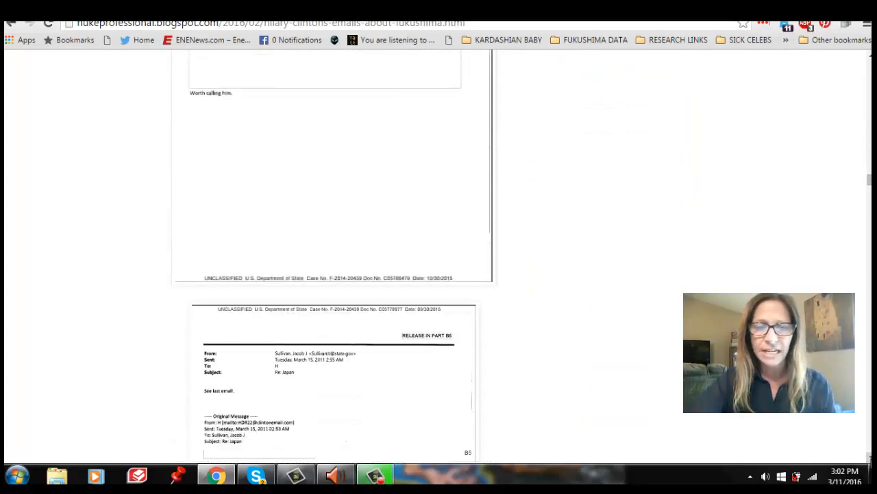
{"action": "scroll", "scroll_direction": "down", "scroll_amount": 3}
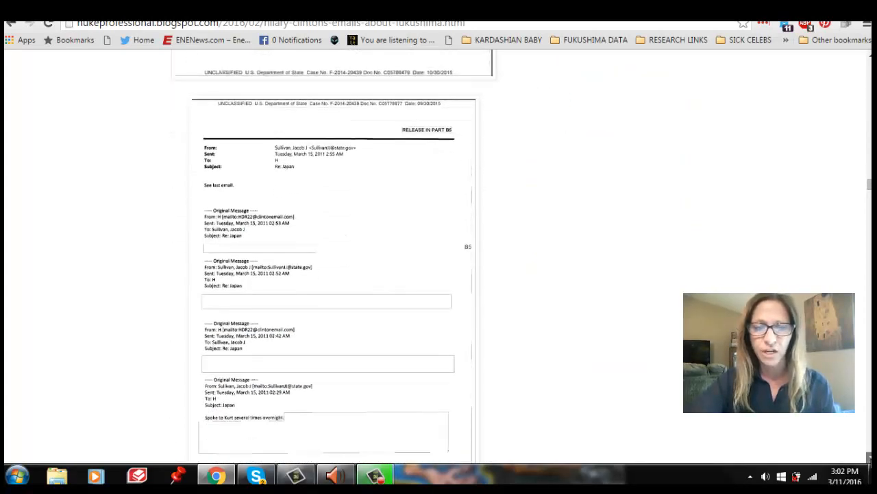
{"action": "scroll", "scroll_direction": "down", "scroll_amount": 3}
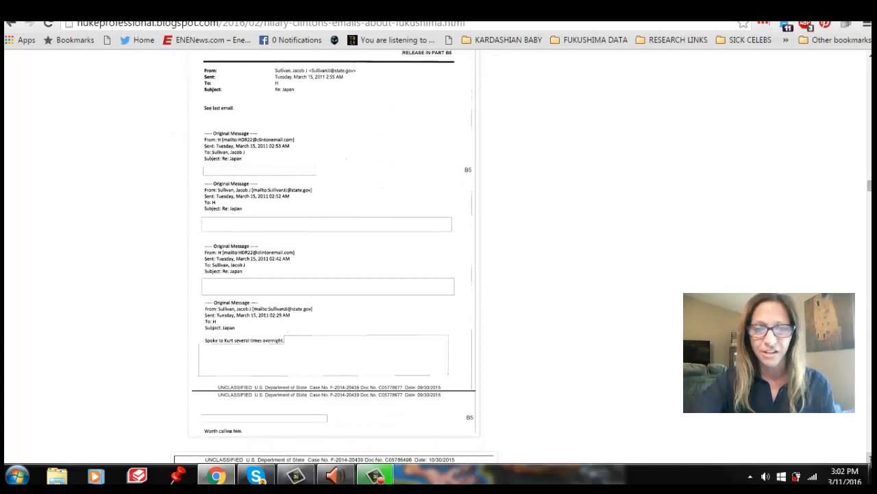
{"action": "scroll", "scroll_direction": "down", "scroll_amount": 3}
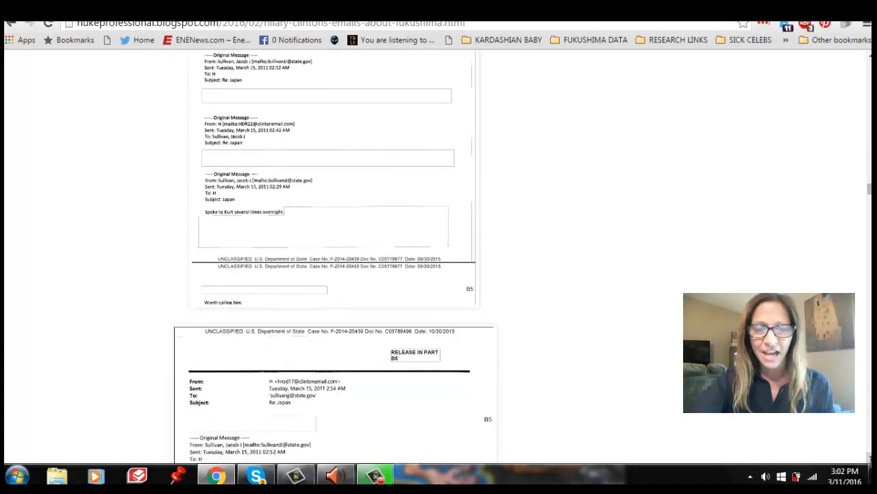
{"action": "scroll", "scroll_direction": "down", "scroll_amount": 3}
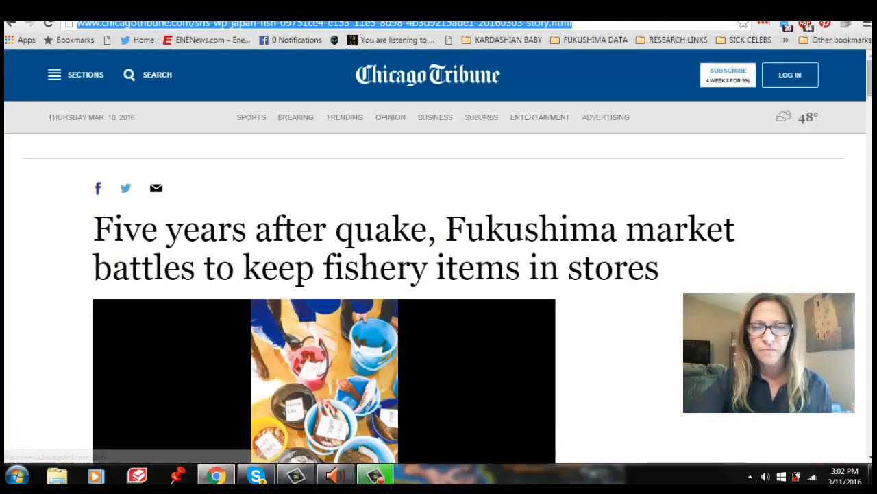
{"action": "scroll", "scroll_direction": "up", "scroll_amount": 3}
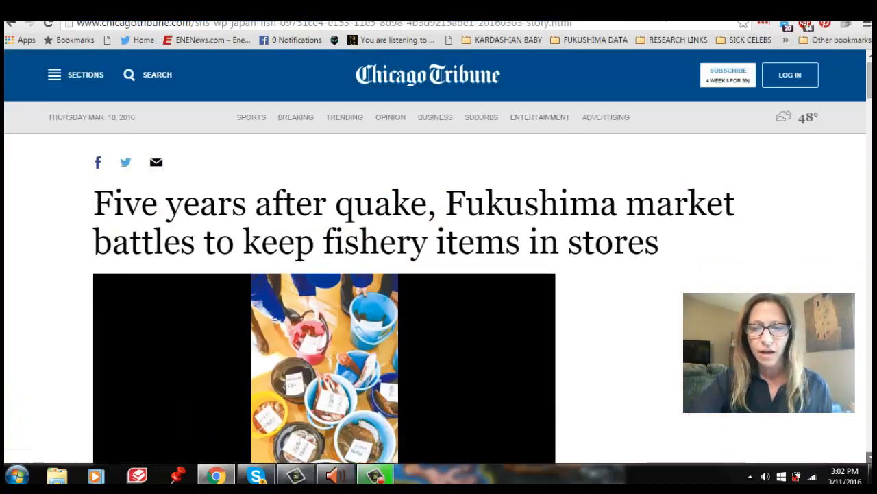
{"action": "scroll", "scroll_direction": "down", "scroll_amount": 3}
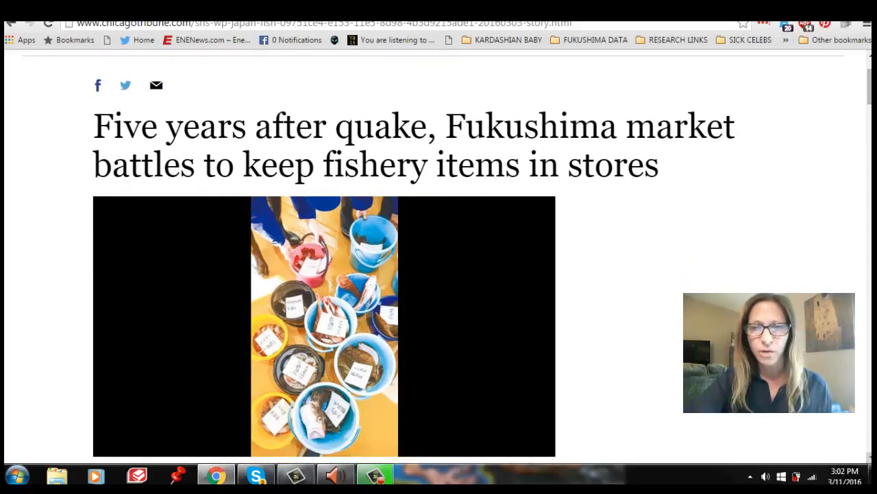
{"action": "scroll", "scroll_direction": "down", "scroll_amount": 3}
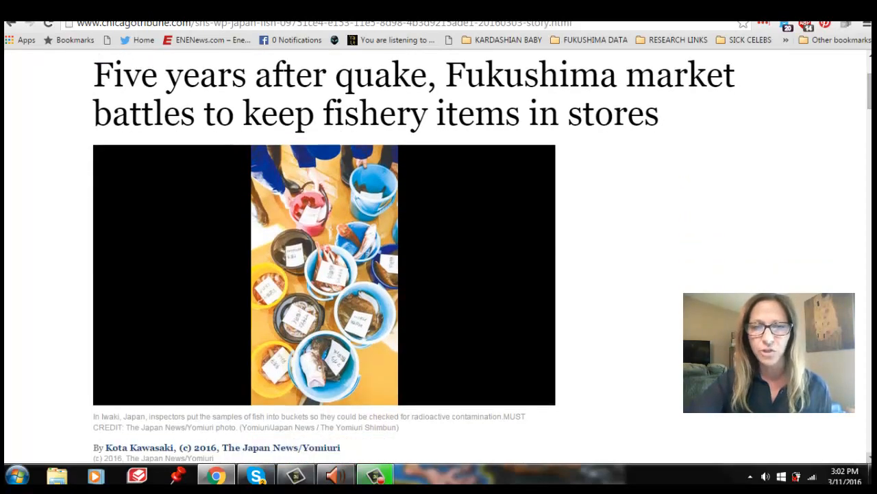
{"action": "scroll", "scroll_direction": "down", "scroll_amount": 3}
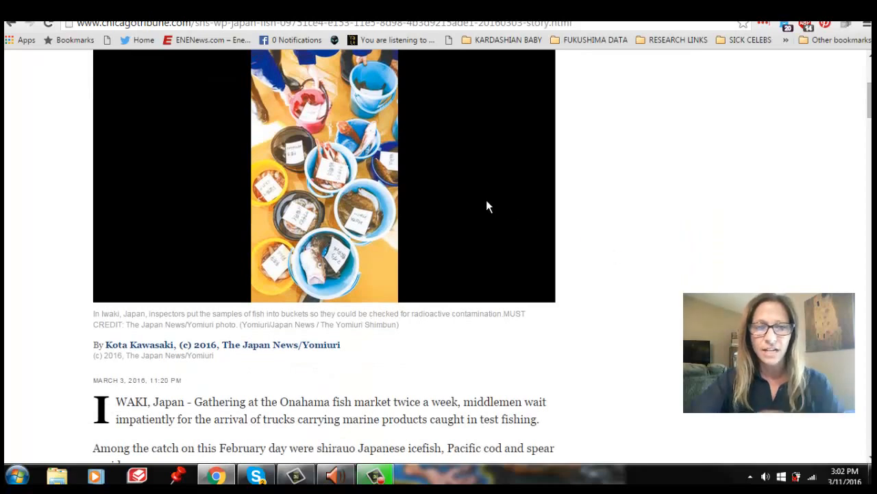
{"action": "mouse_move", "coordinate": [284, 196]}
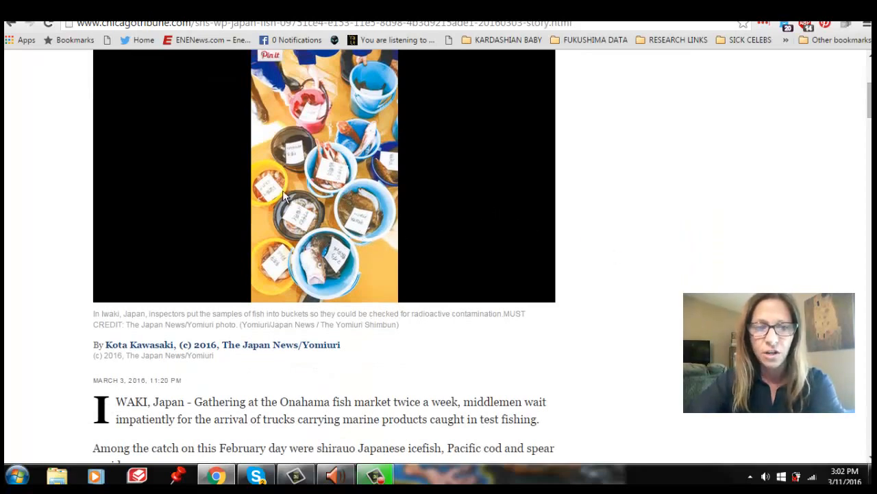
{"action": "mouse_move", "coordinate": [289, 141]}
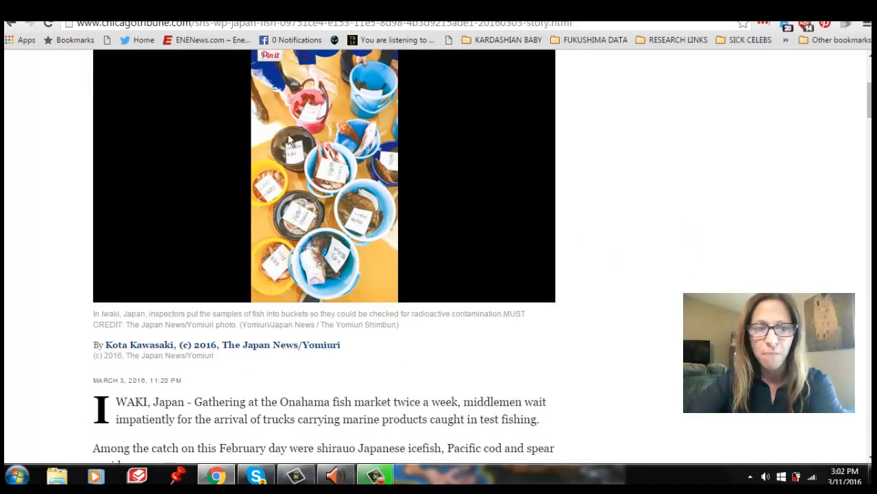
{"action": "mouse_move", "coordinate": [288, 154]}
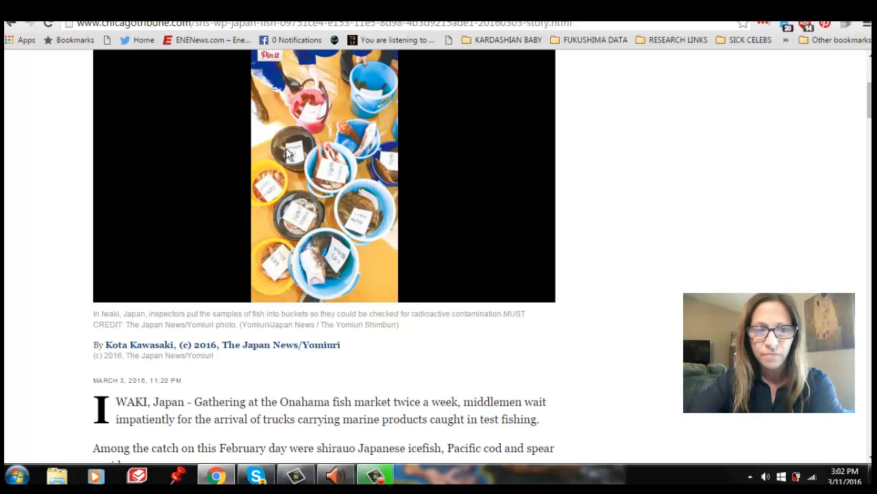
{"action": "mouse_move", "coordinate": [310, 266]}
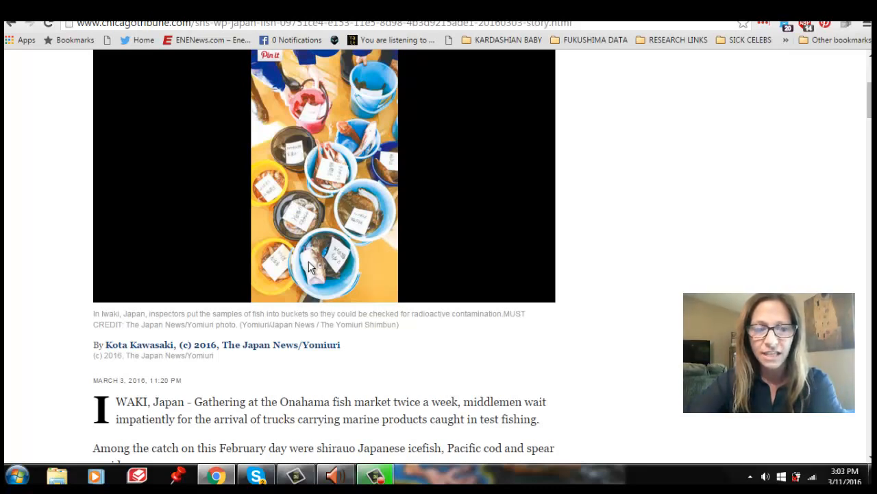
{"action": "mouse_move", "coordinate": [333, 177]}
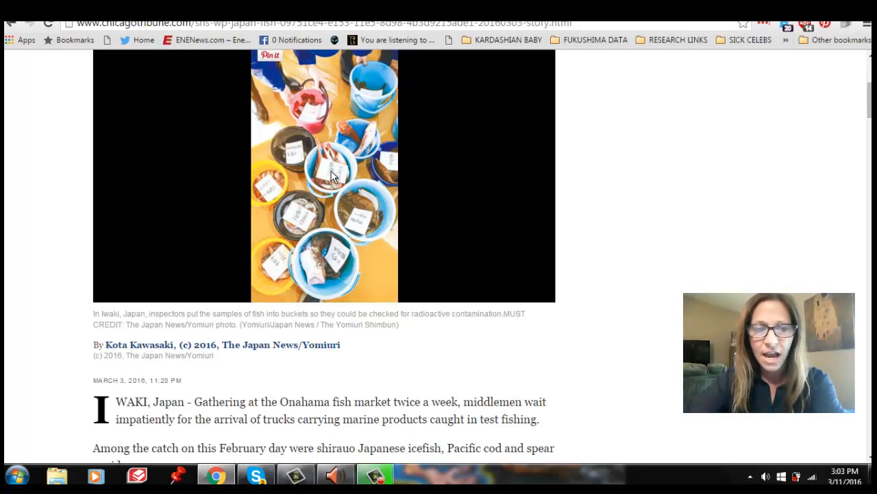
{"action": "mouse_move", "coordinate": [307, 106]}
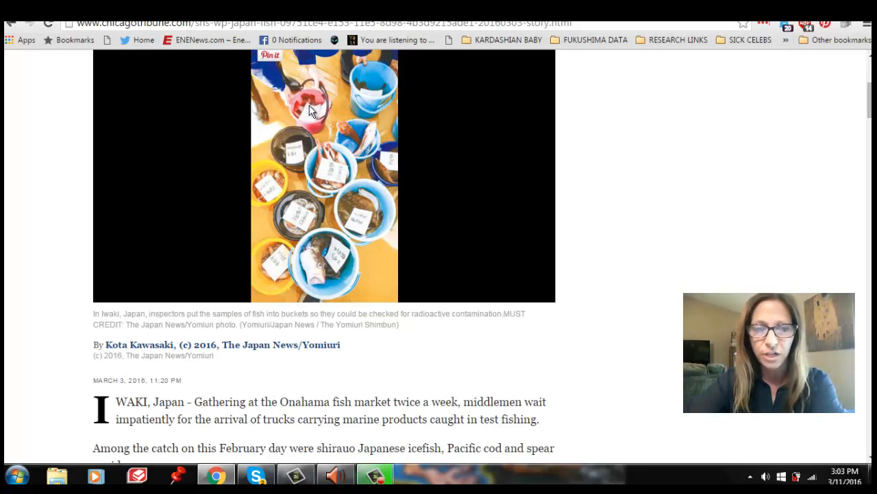
{"action": "mouse_move", "coordinate": [390, 161]}
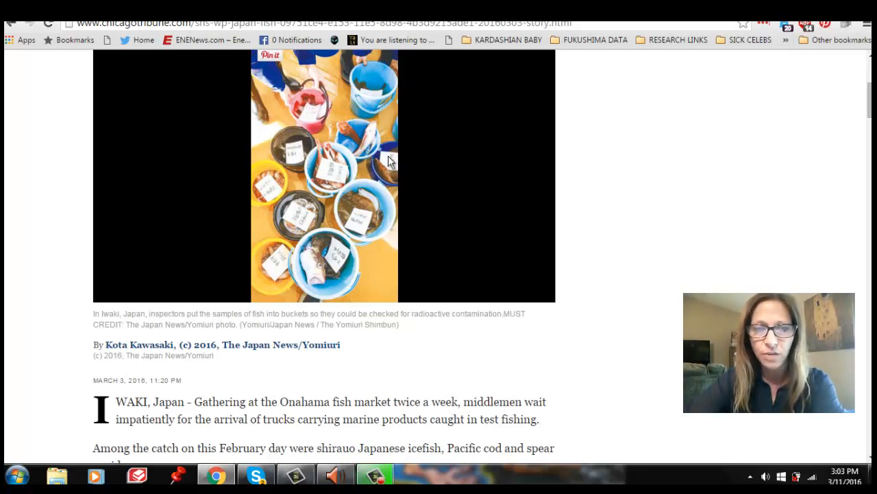
{"action": "mouse_move", "coordinate": [307, 164]}
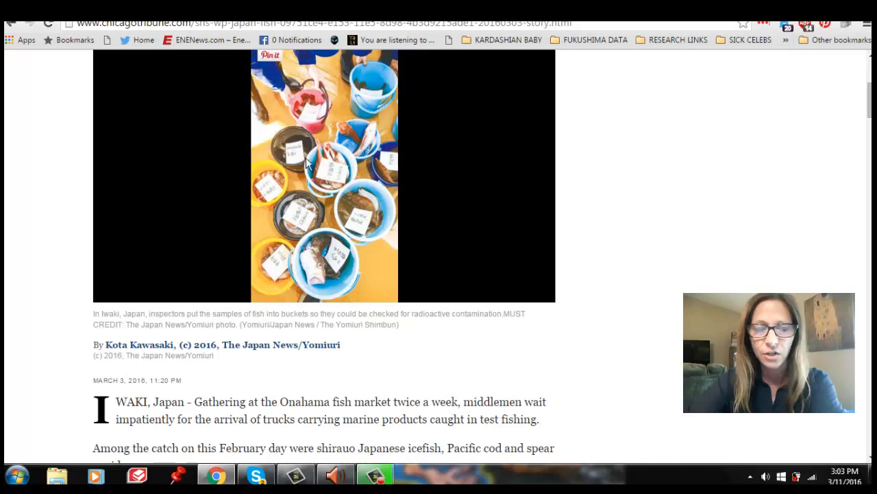
{"action": "mouse_move", "coordinate": [298, 214]}
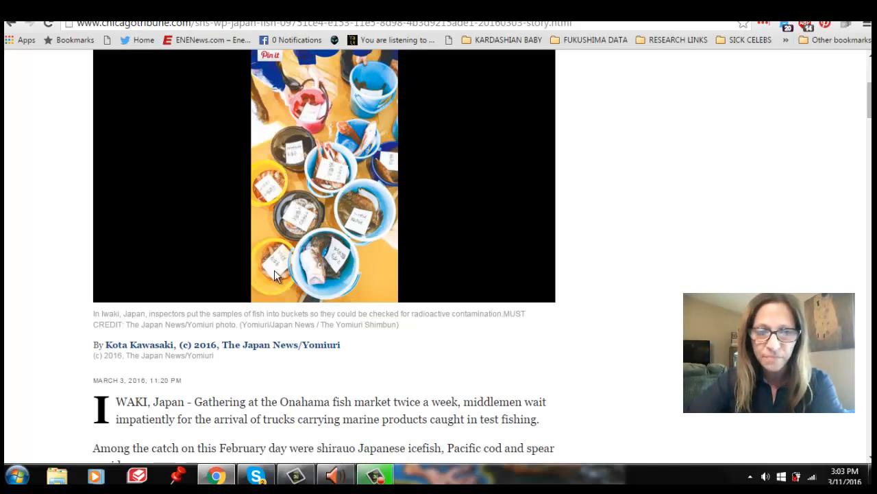
{"action": "mouse_move", "coordinate": [661, 285]}
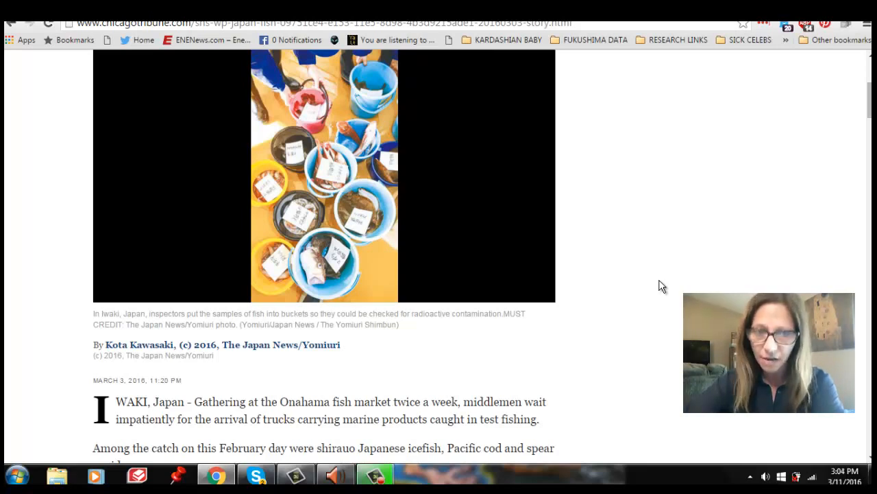
{"action": "mouse_move", "coordinate": [537, 201]}
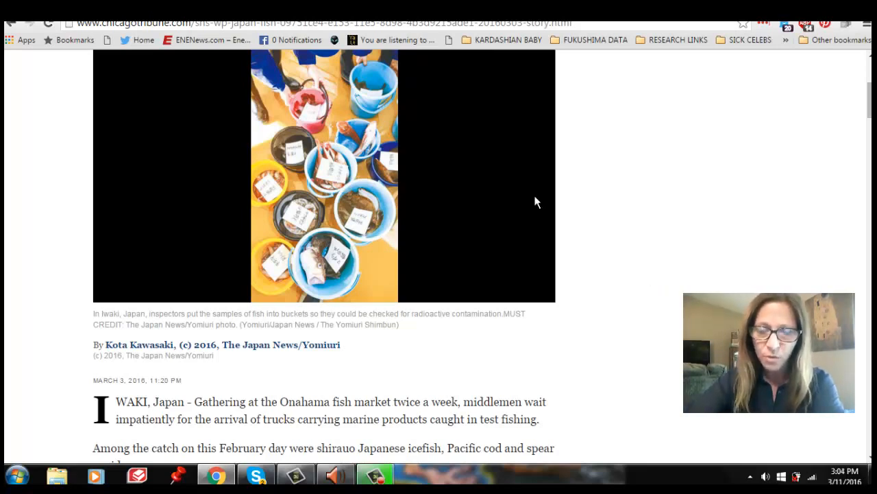
{"action": "mouse_move", "coordinate": [291, 150]}
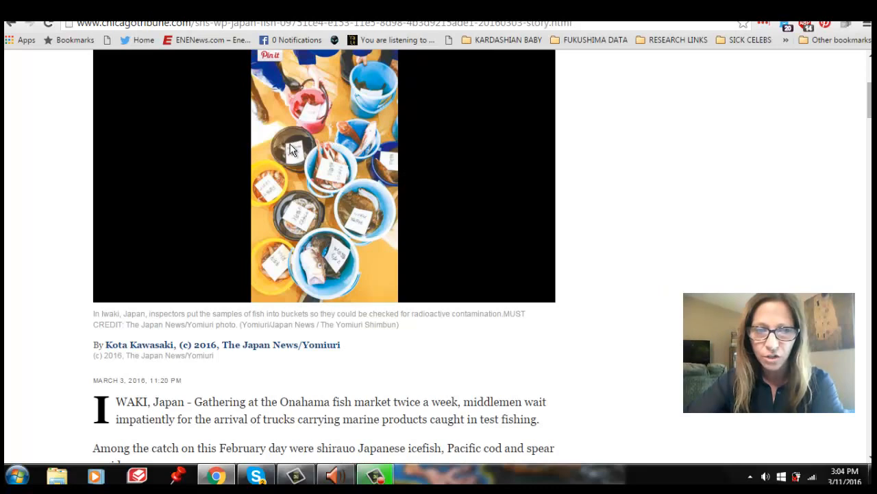
{"action": "mouse_move", "coordinate": [316, 218]}
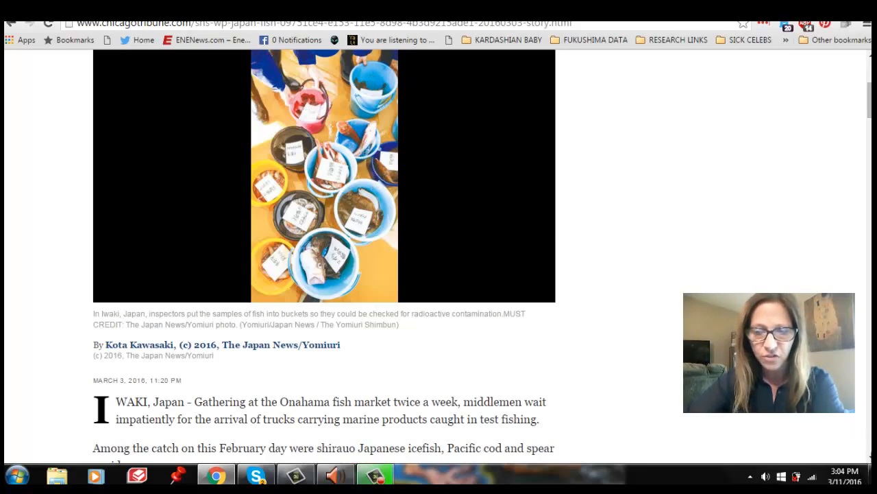
{"action": "scroll", "scroll_direction": "down", "scroll_amount": 3}
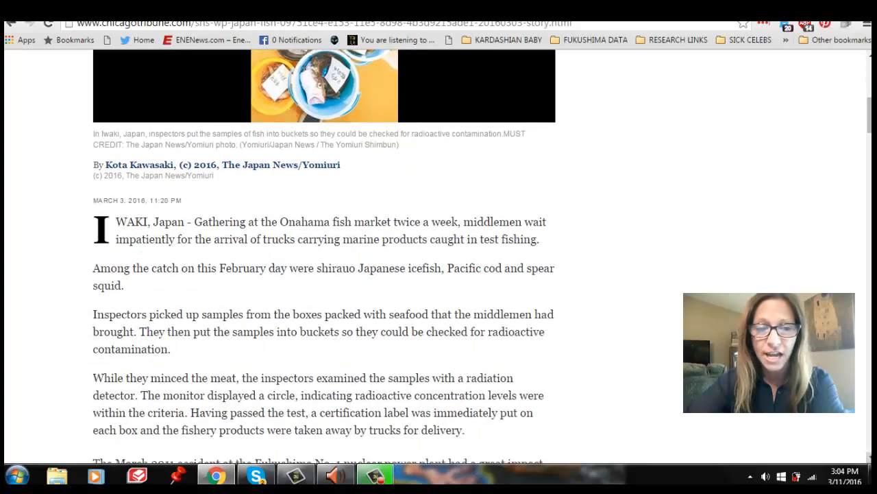
{"action": "scroll", "scroll_direction": "down", "scroll_amount": 3}
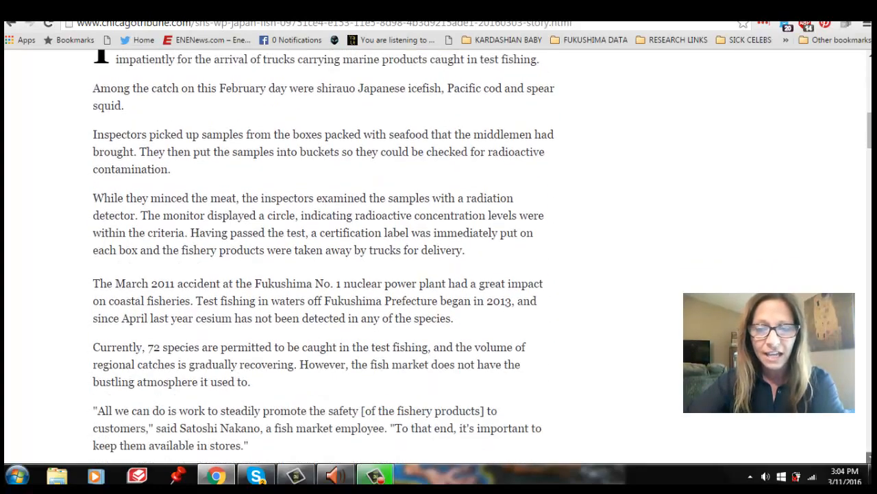
{"action": "scroll", "scroll_direction": "down", "scroll_amount": 3}
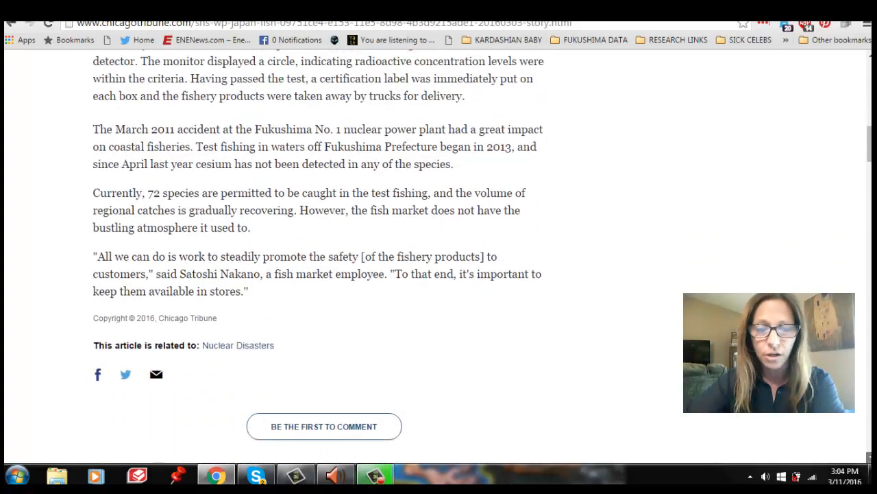
{"action": "scroll", "scroll_direction": "down", "scroll_amount": 3}
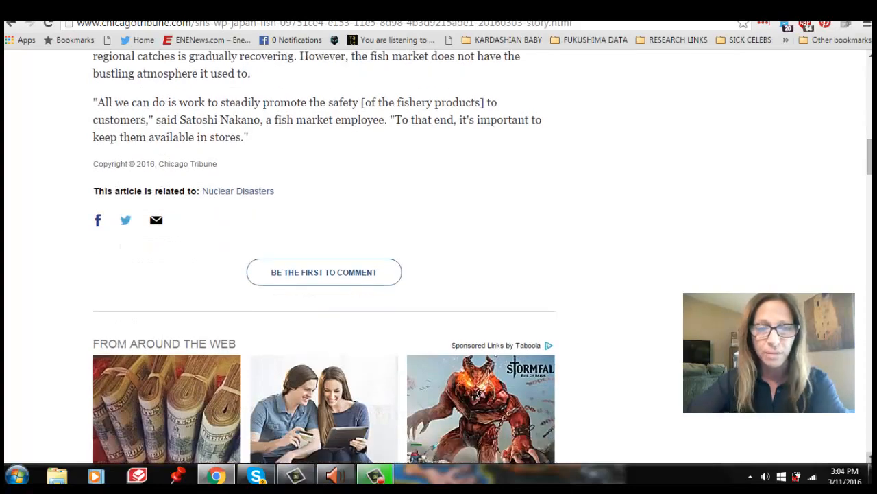
{"action": "mouse_move", "coordinate": [673, 266]}
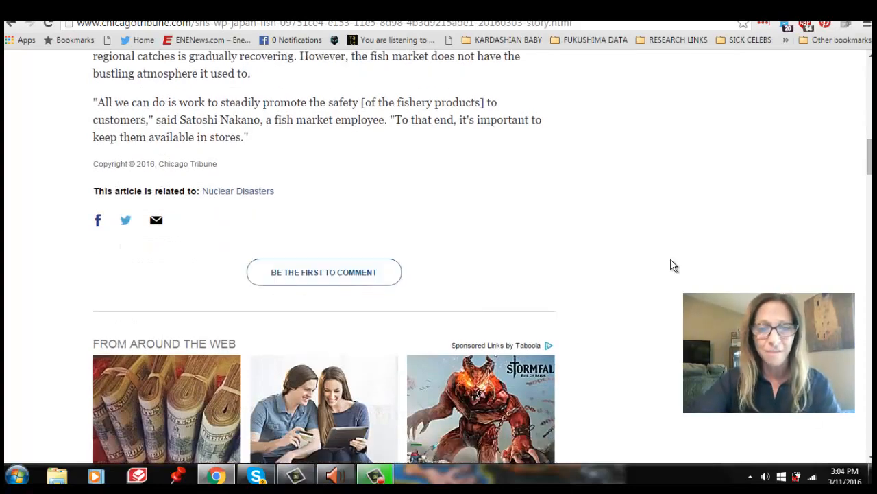
{"action": "scroll", "scroll_direction": "up", "scroll_amount": 3}
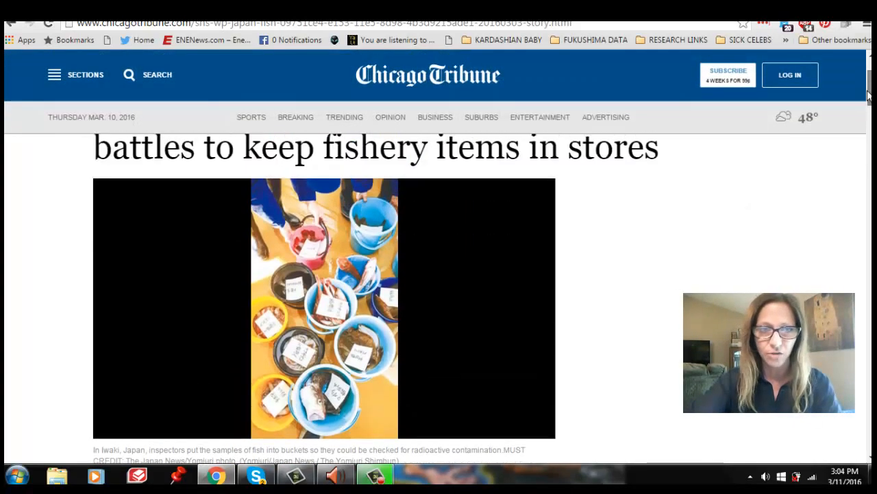
{"action": "scroll", "scroll_direction": "up", "scroll_amount": 3}
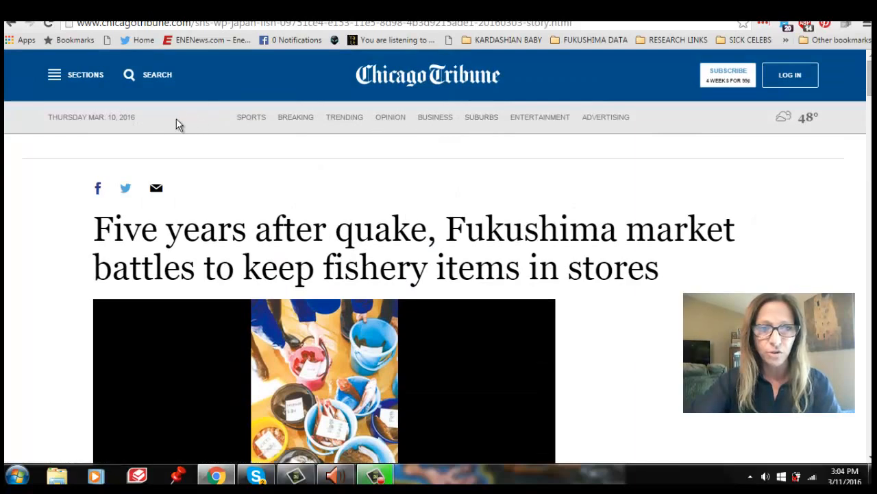
{"action": "mouse_move", "coordinate": [303, 58]}
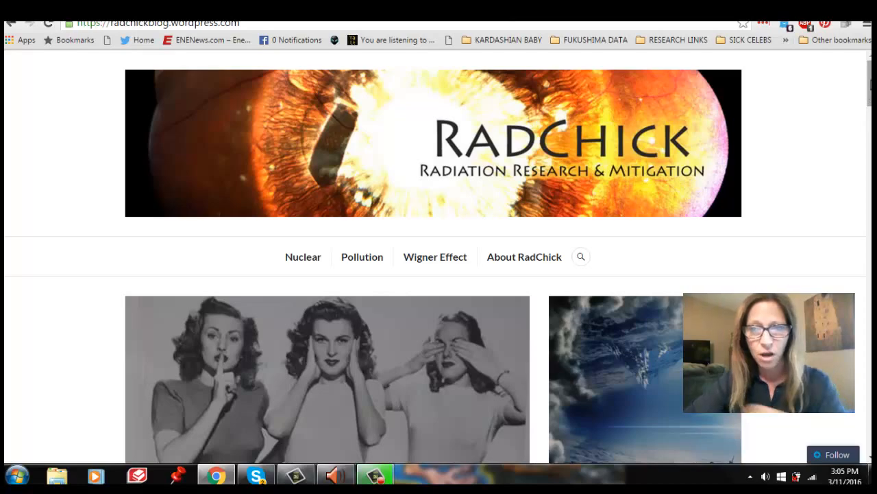
- Scroll the RadChick homepage to the post grid with Fukushima Deja Vu Pt 6 and Wigner posts
{"action": "scroll", "scroll_direction": "down", "scroll_amount": 3}
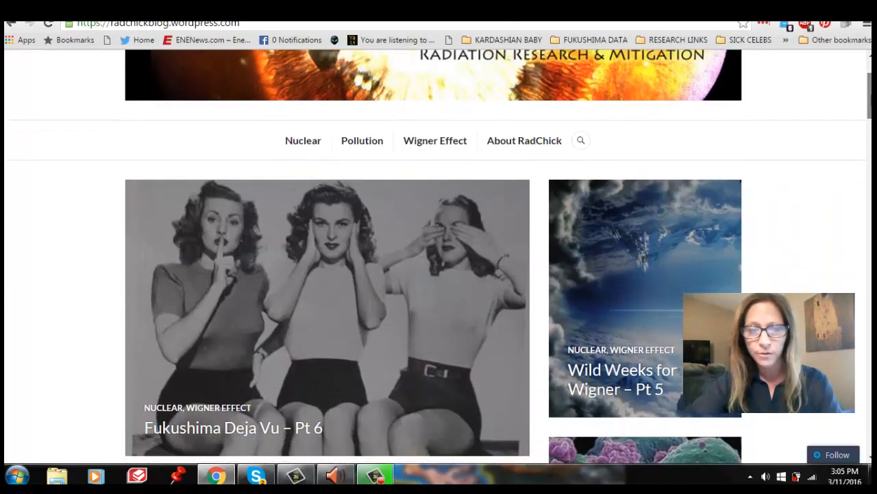
{"action": "scroll", "scroll_direction": "down", "scroll_amount": 3}
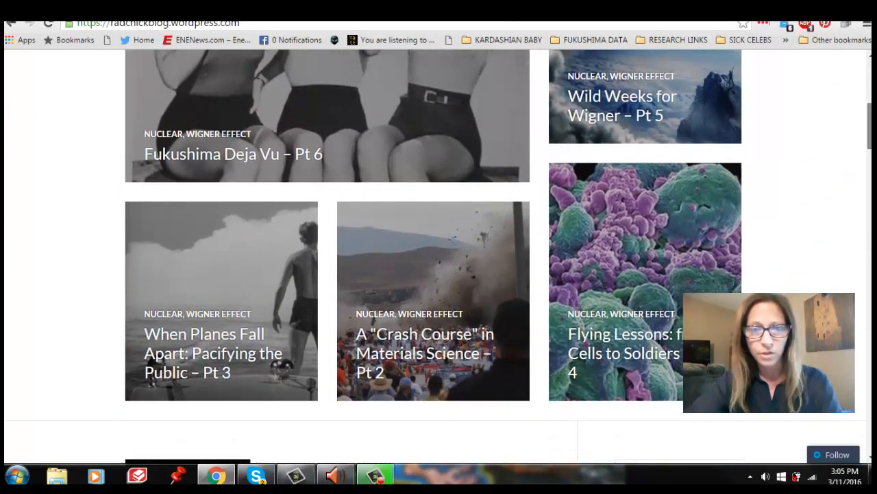
{"action": "scroll", "scroll_direction": "down", "scroll_amount": 3}
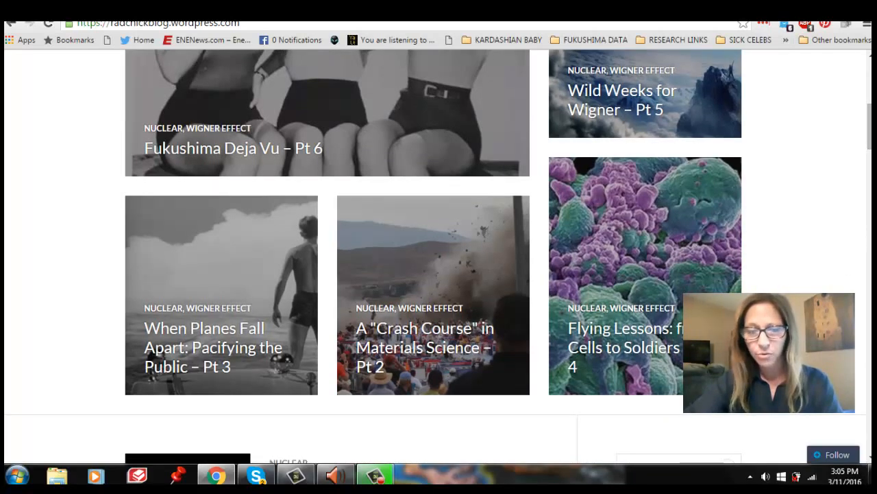
{"action": "mouse_move", "coordinate": [643, 335]}
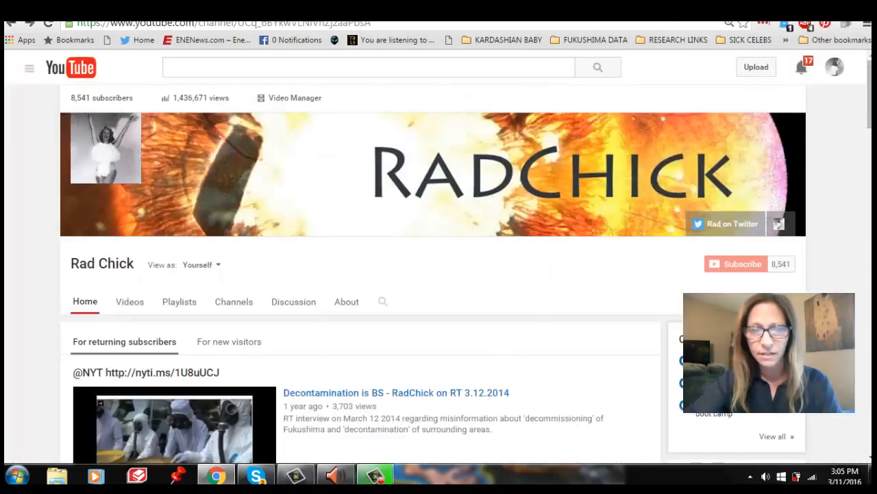
- Open The Wigner Effect/Leuren Moret playlist and scroll to its last video, Wigner12: The End
{"action": "left_click", "coordinate": [179, 302]}
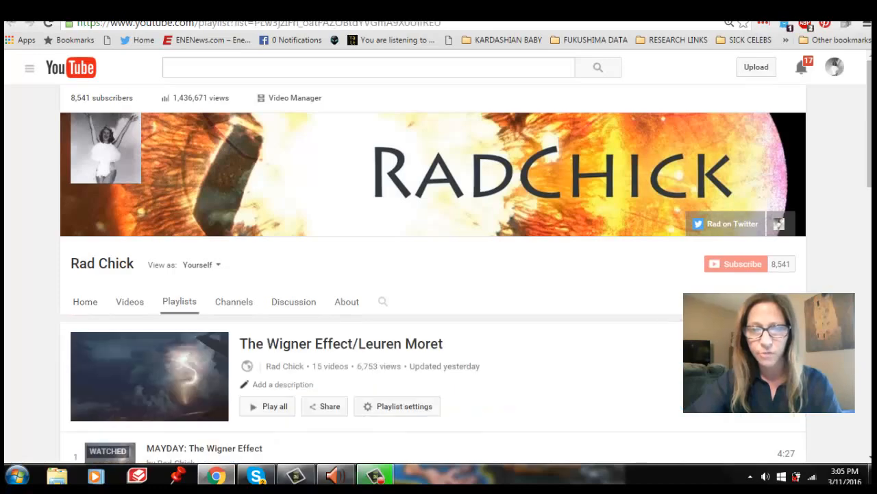
{"action": "mouse_move", "coordinate": [855, 96]}
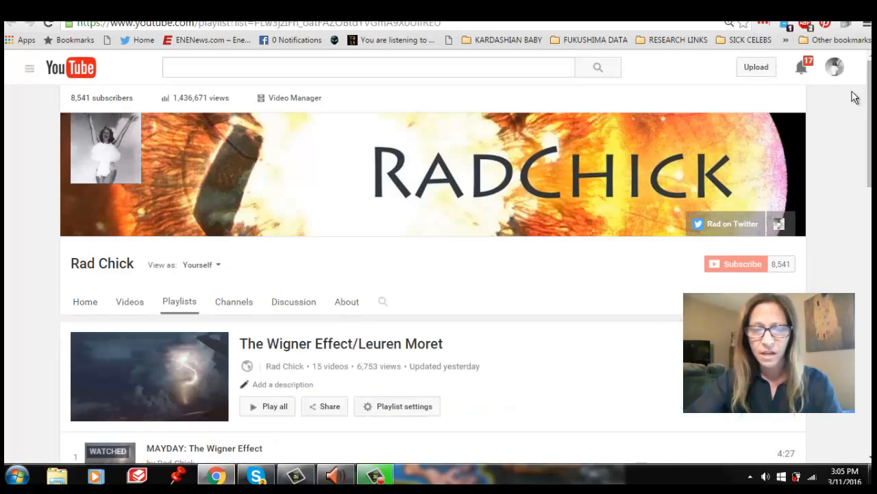
{"action": "scroll", "scroll_direction": "down", "scroll_amount": 3}
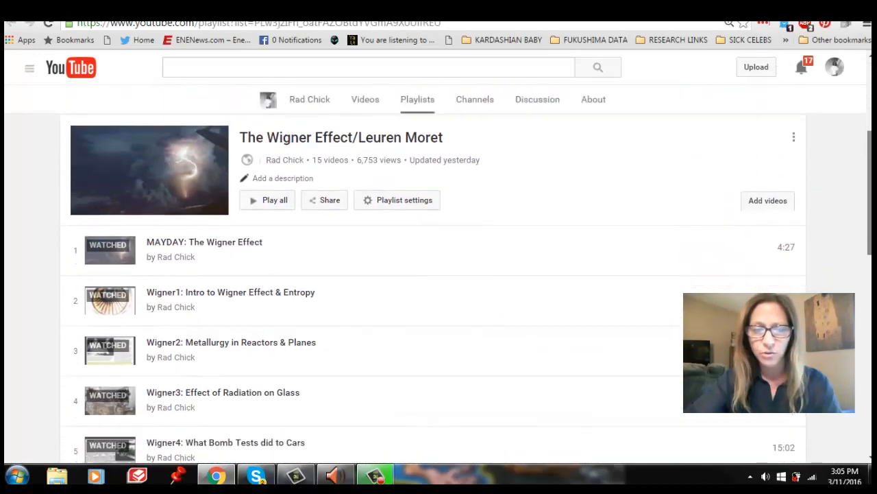
{"action": "scroll", "scroll_direction": "down", "scroll_amount": 3}
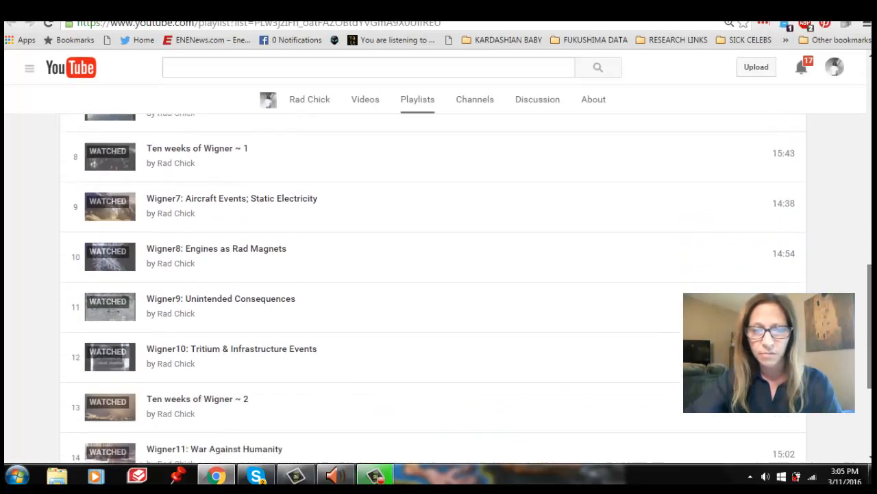
{"action": "scroll", "scroll_direction": "down", "scroll_amount": 3}
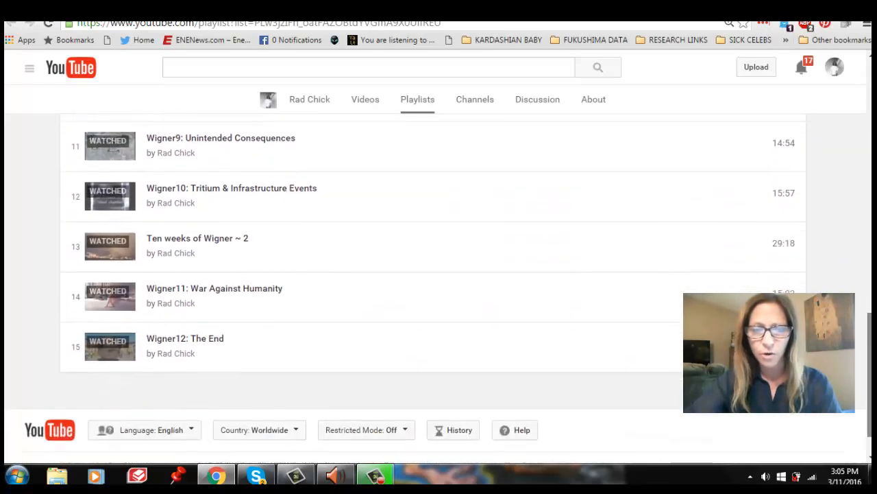
{"action": "mouse_move", "coordinate": [254, 307]}
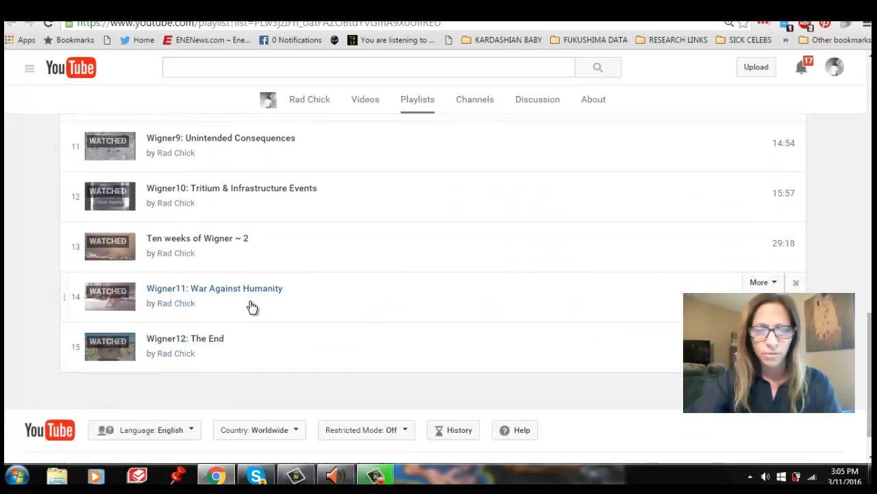
{"action": "mouse_move", "coordinate": [247, 348]}
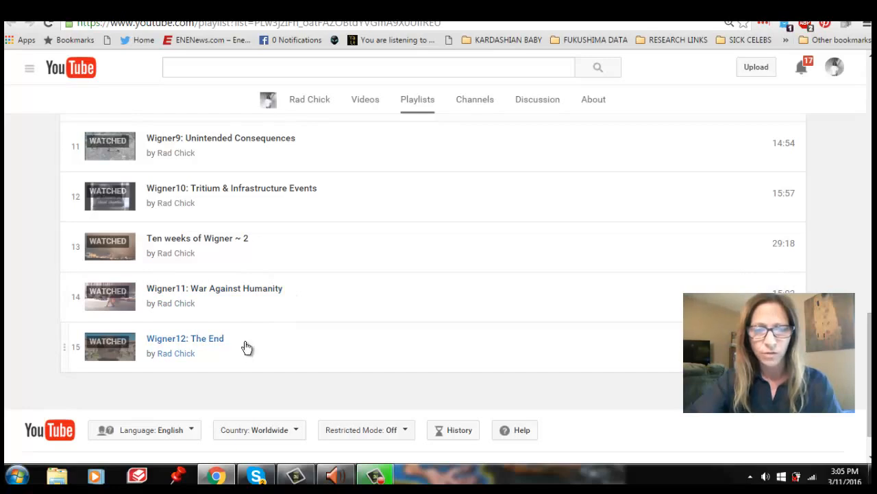
{"action": "mouse_move", "coordinate": [315, 299]}
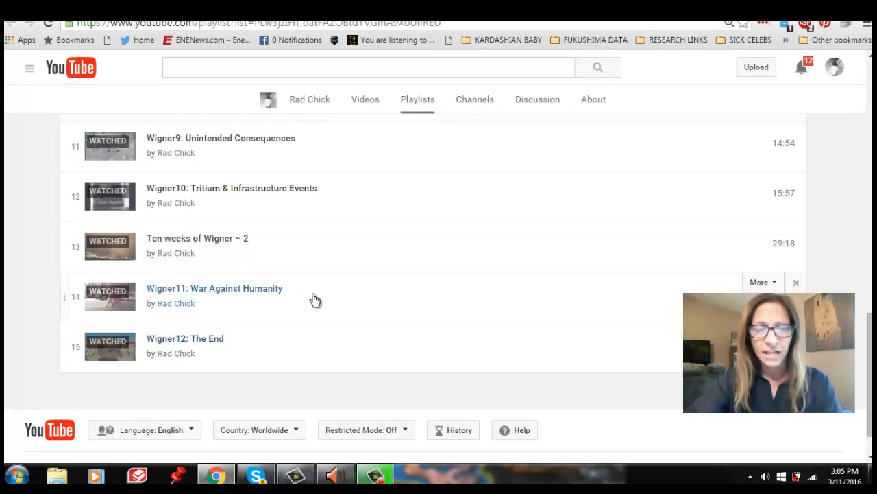
{"action": "mouse_move", "coordinate": [312, 351]}
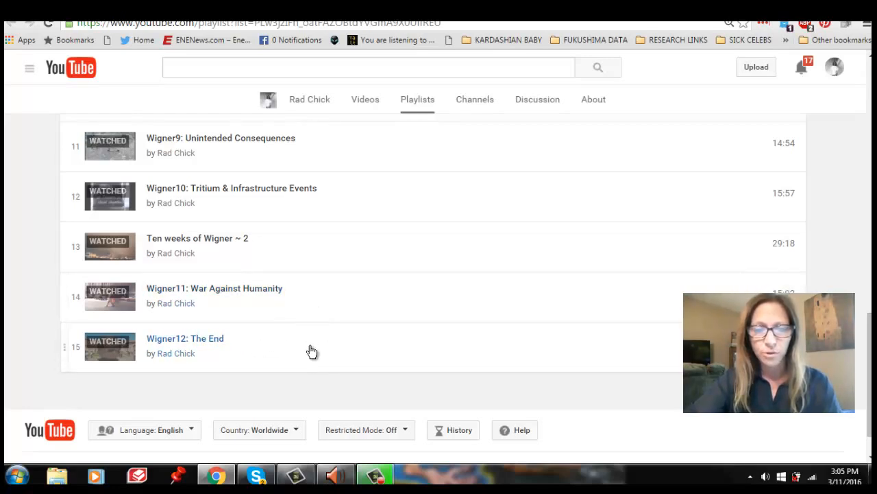
{"action": "mouse_move", "coordinate": [308, 311]}
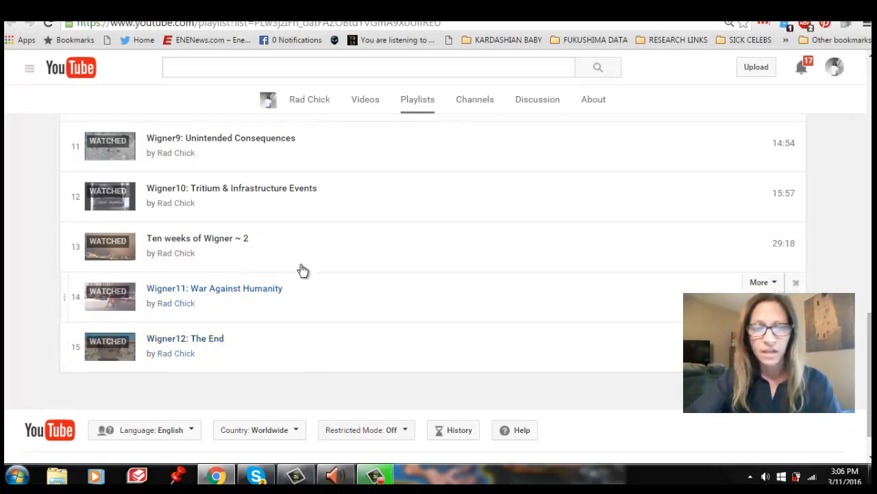
{"action": "mouse_move", "coordinate": [335, 246]}
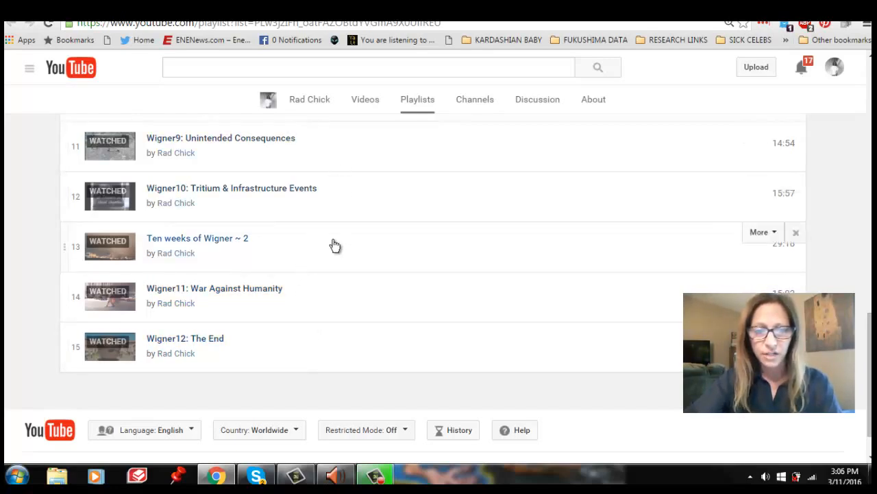
{"action": "mouse_move", "coordinate": [312, 383]}
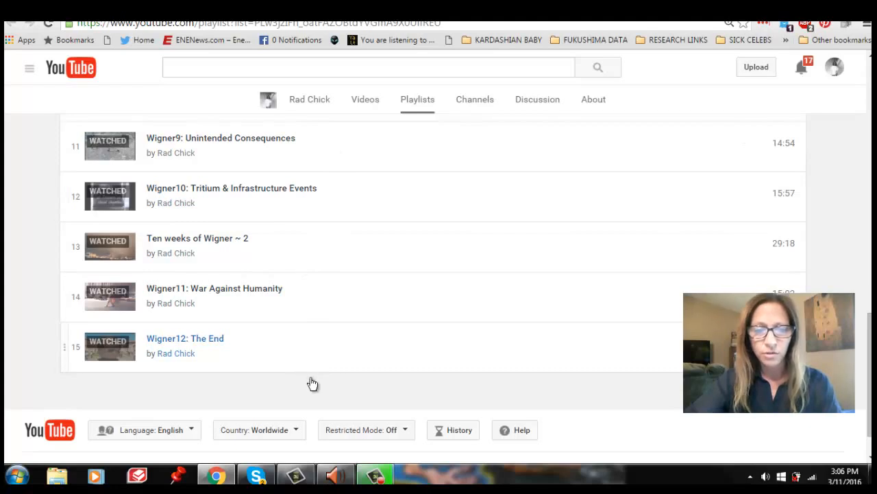